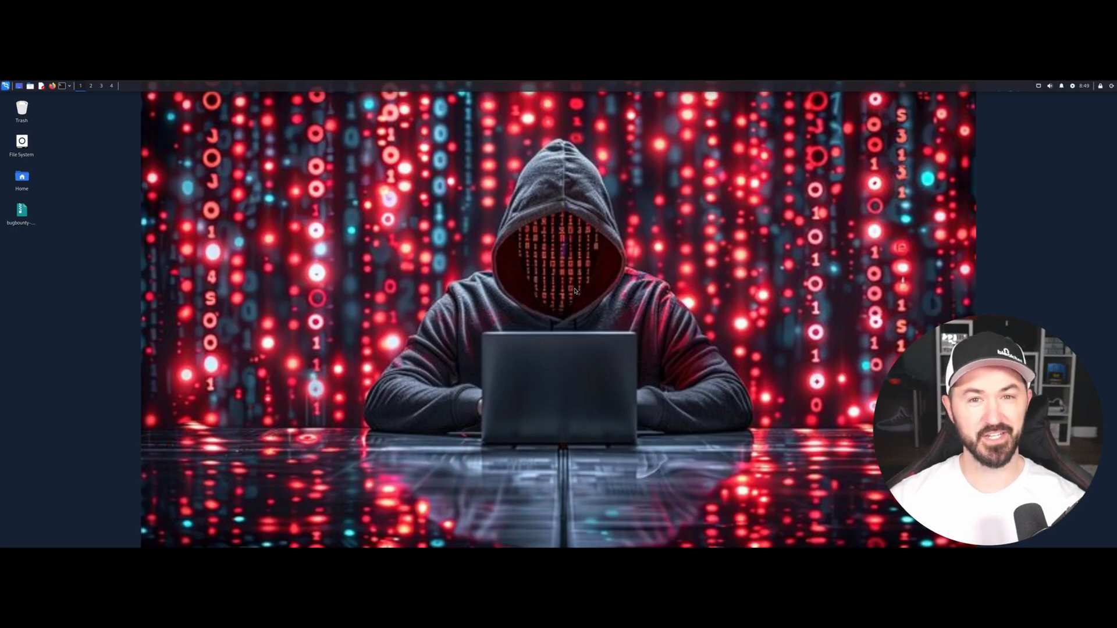
{"action": "mouse_move", "coordinate": [609, 280]}
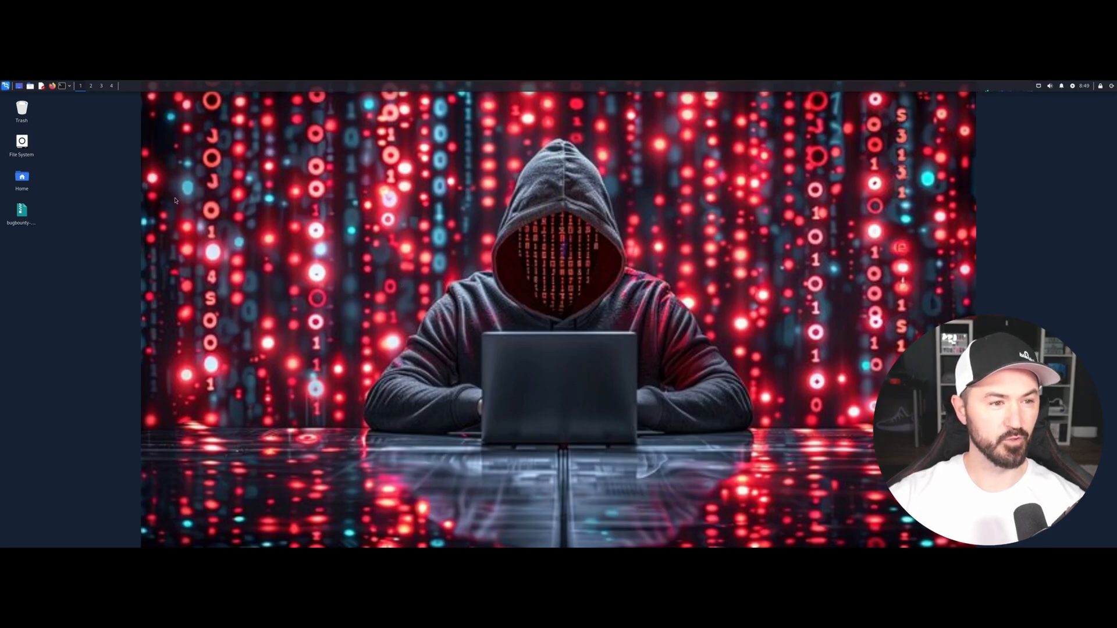
{"action": "mouse_move", "coordinate": [293, 205]}
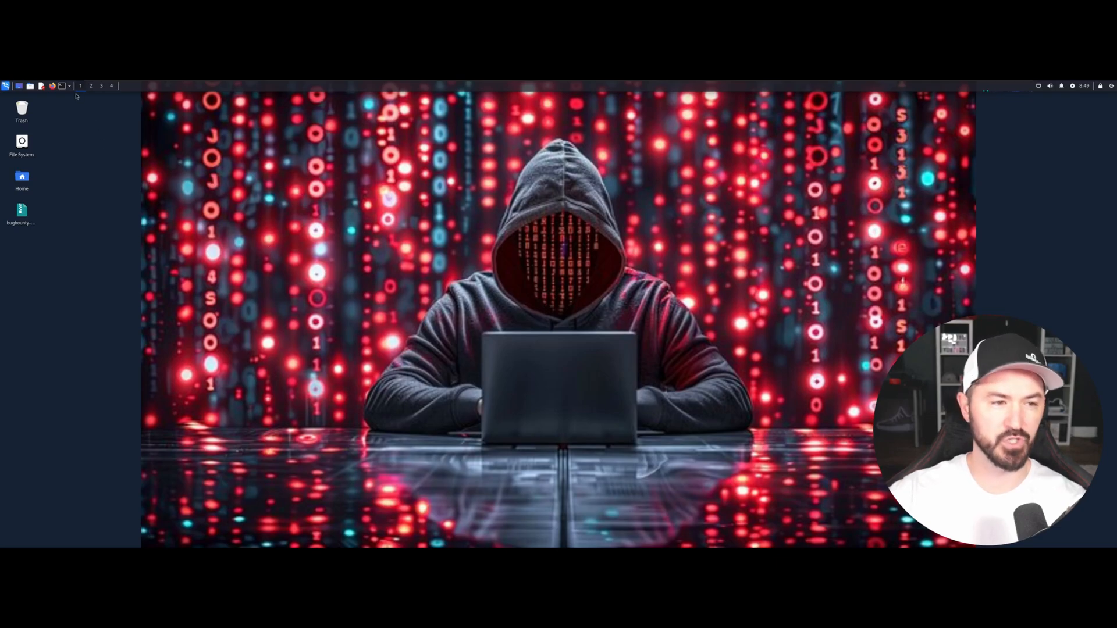
Step: Start a QTerminal shell and move into the TOOLS directory of the home folder
{"action": "left_click", "coordinate": [29, 85]}
{"action": "type", "text": "ls"}
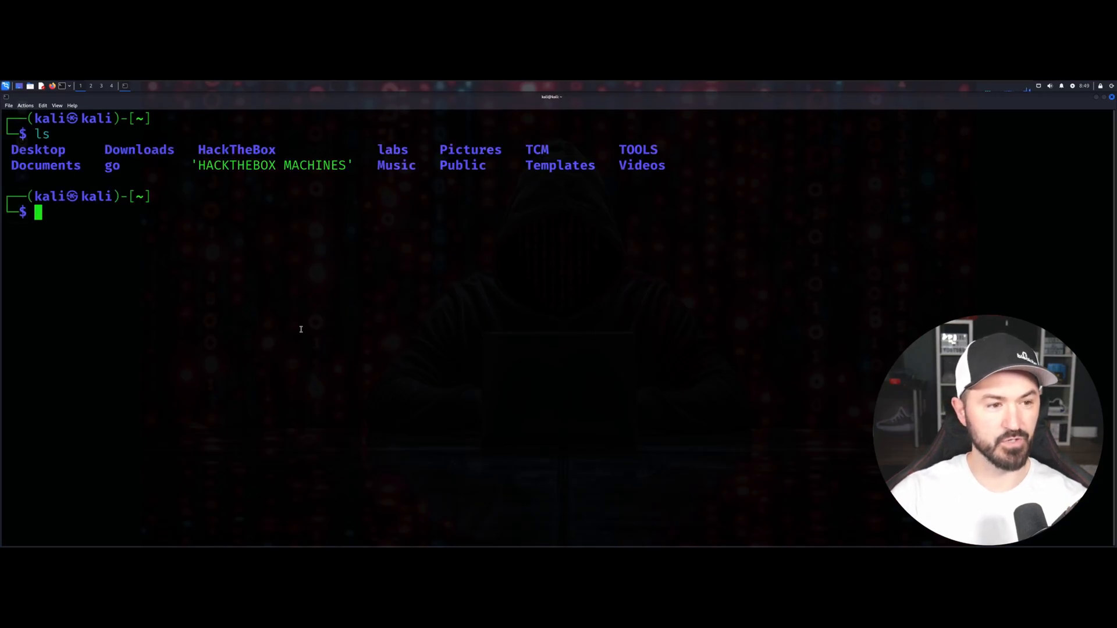
{"action": "type", "text": "cd TOO"}
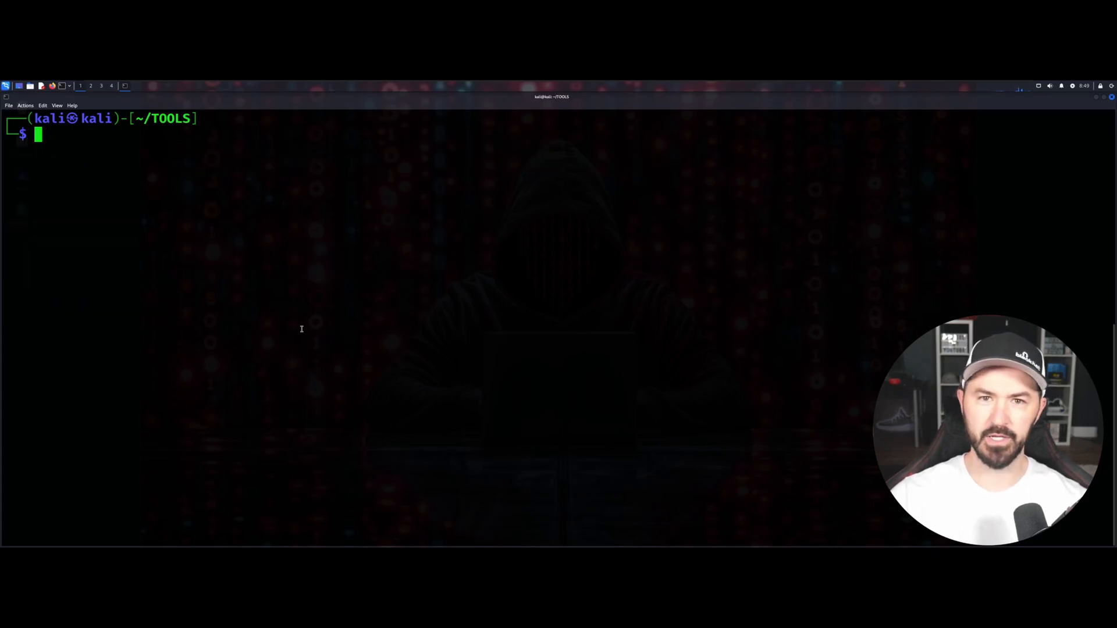
{"action": "mouse_move", "coordinate": [313, 224]}
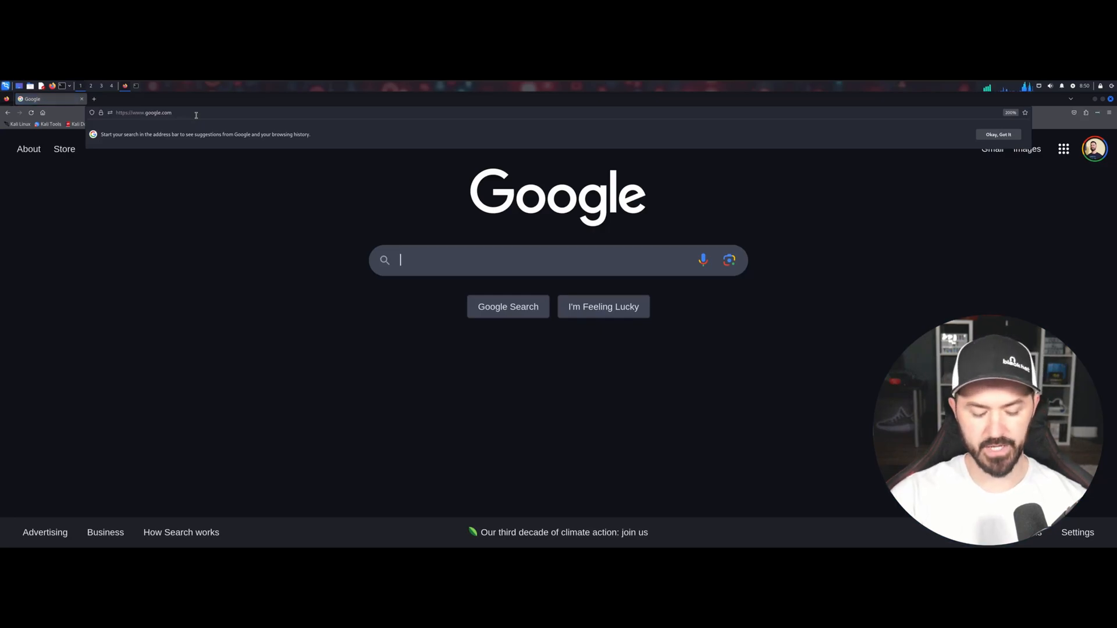
Step: Search Google for 'gr33n37 ip changer' and go to the gr33n37-ip-changer GitHub result
{"action": "type", "text": "gr33n37 ip changer"}
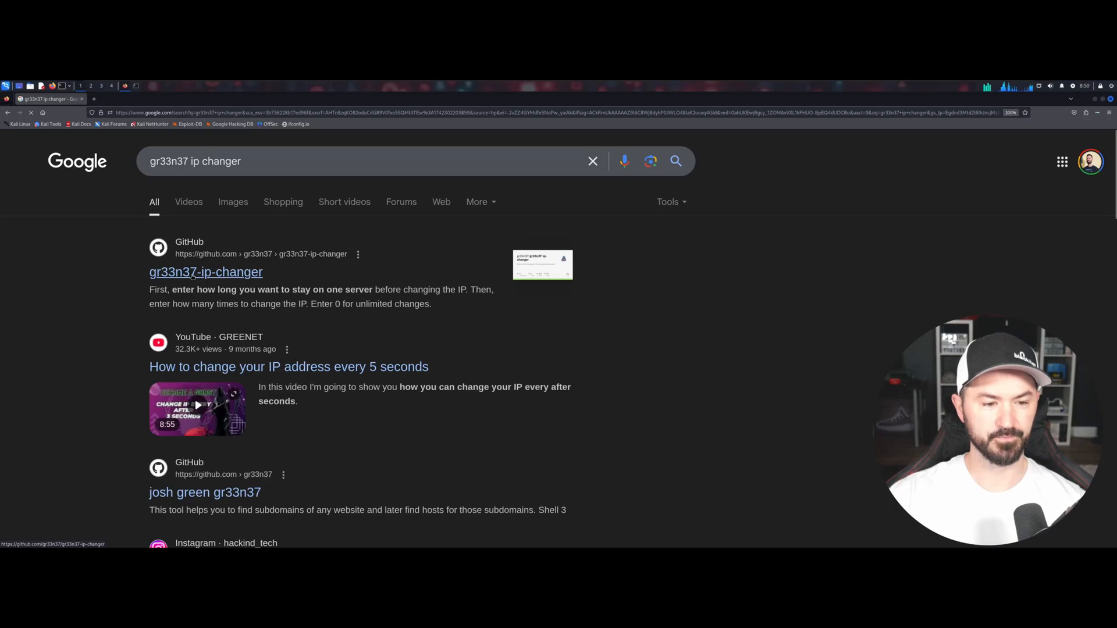
{"action": "left_click", "coordinate": [205, 272]}
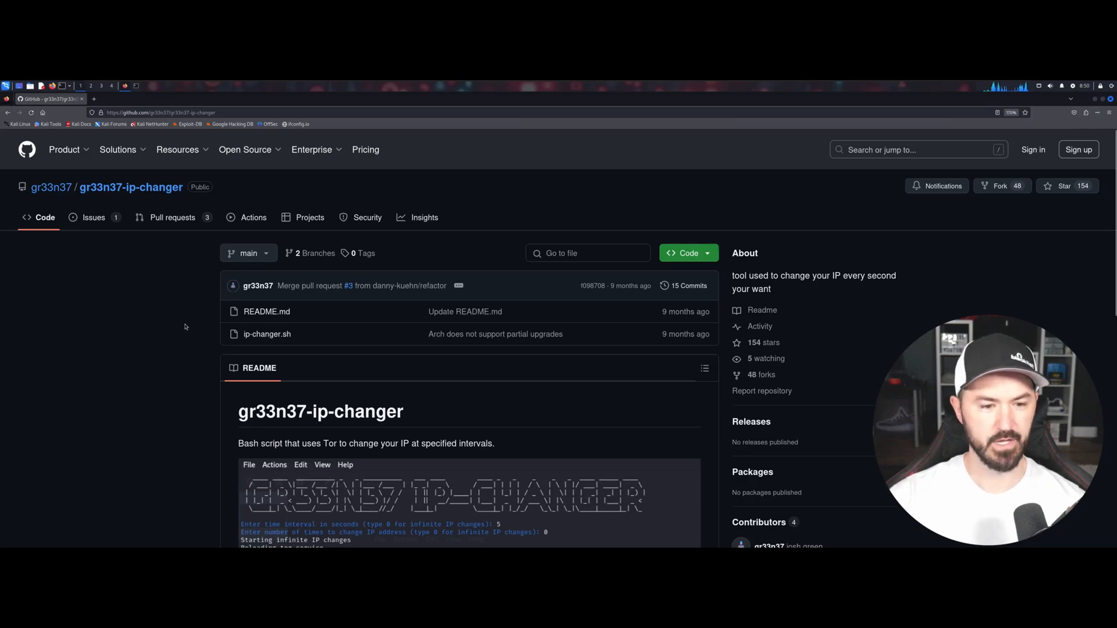
{"action": "mouse_move", "coordinate": [408, 350]}
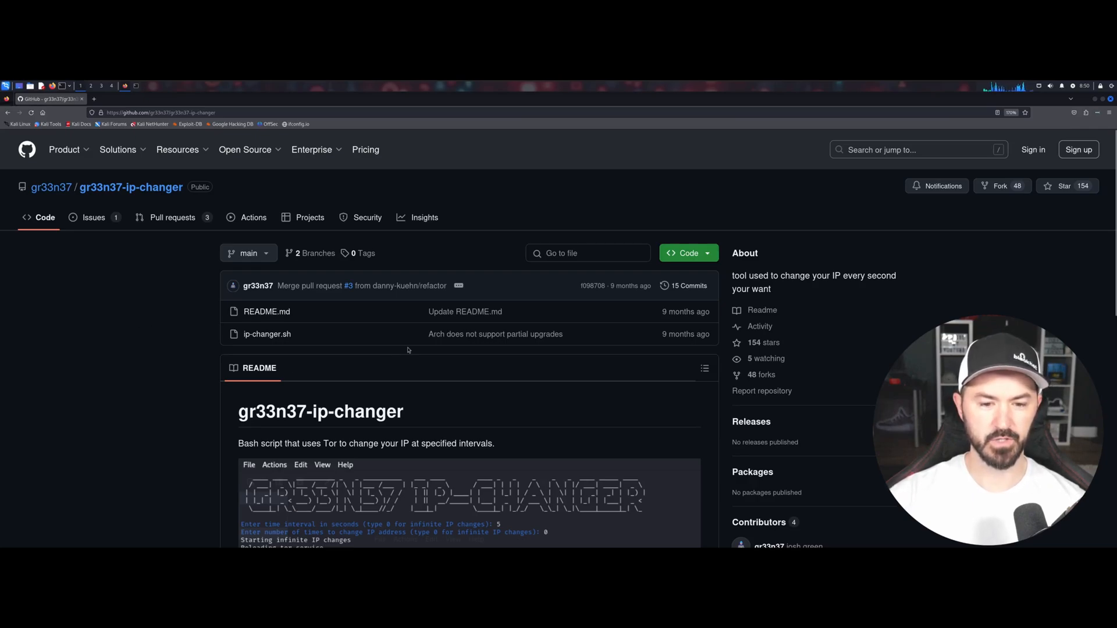
{"action": "mouse_move", "coordinate": [519, 359]}
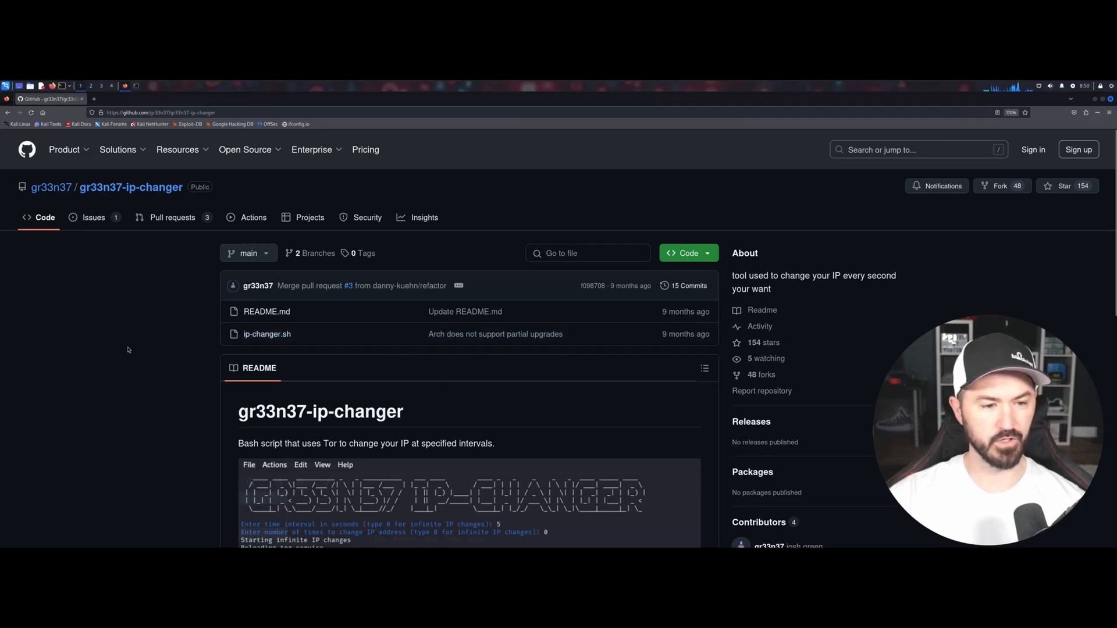
{"action": "scroll", "scroll_direction": "down", "scroll_amount": 3}
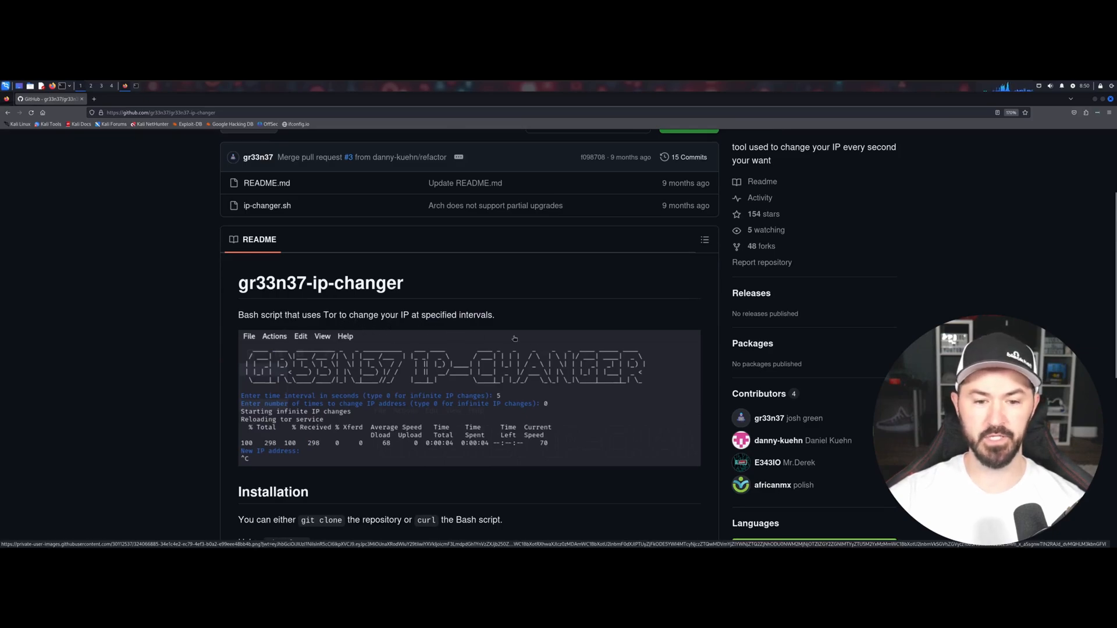
{"action": "scroll", "scroll_direction": "down", "scroll_amount": 3}
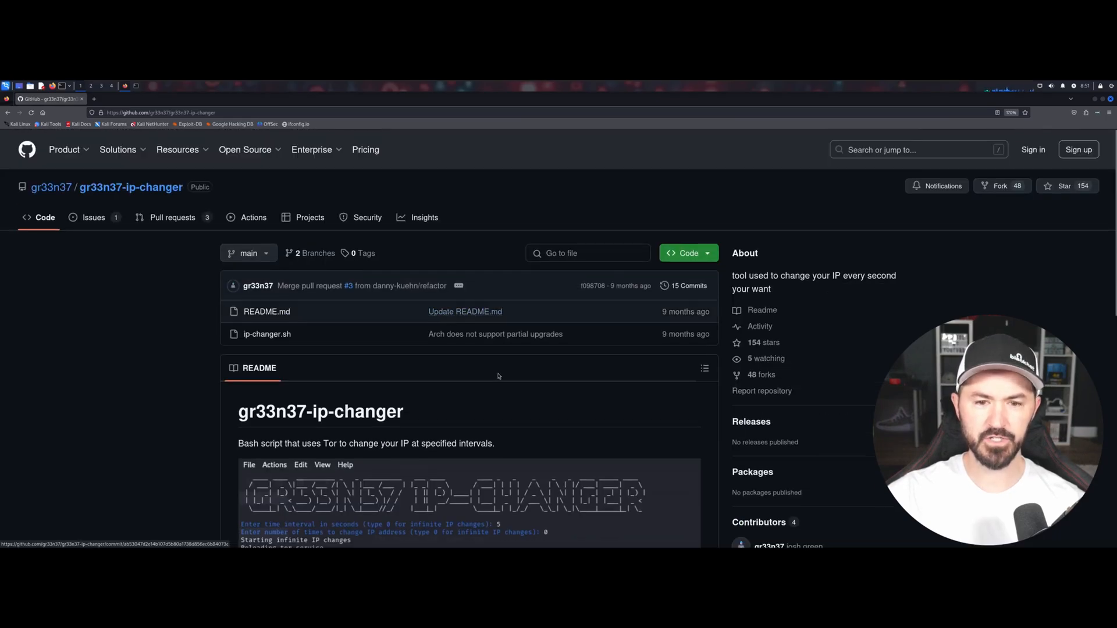
{"action": "scroll", "scroll_direction": "down", "scroll_amount": 3}
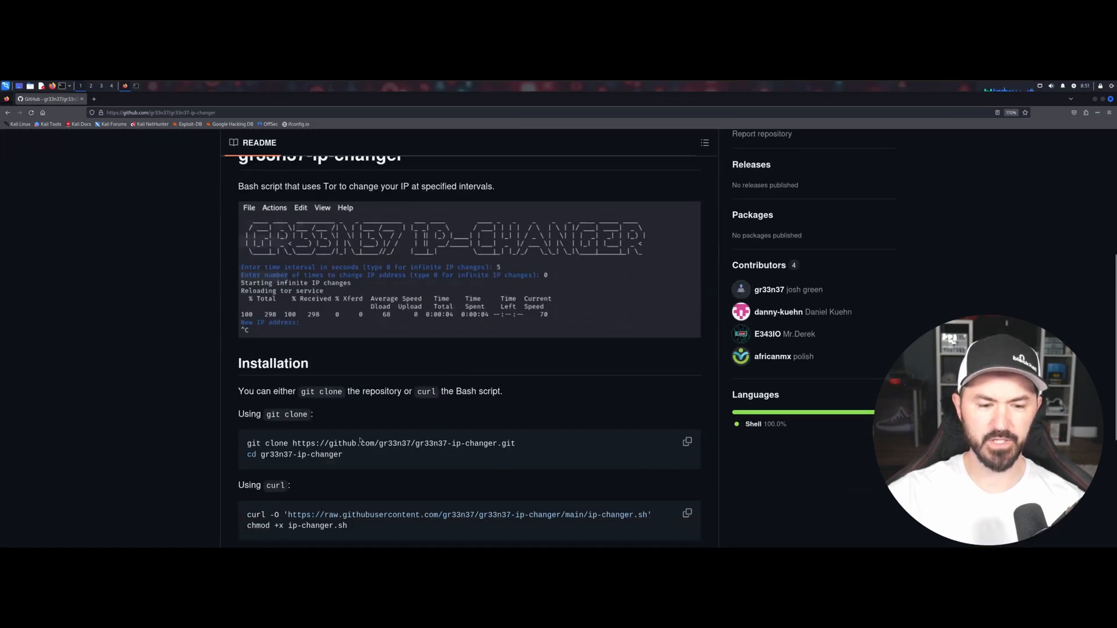
{"action": "left_click", "coordinate": [687, 442]}
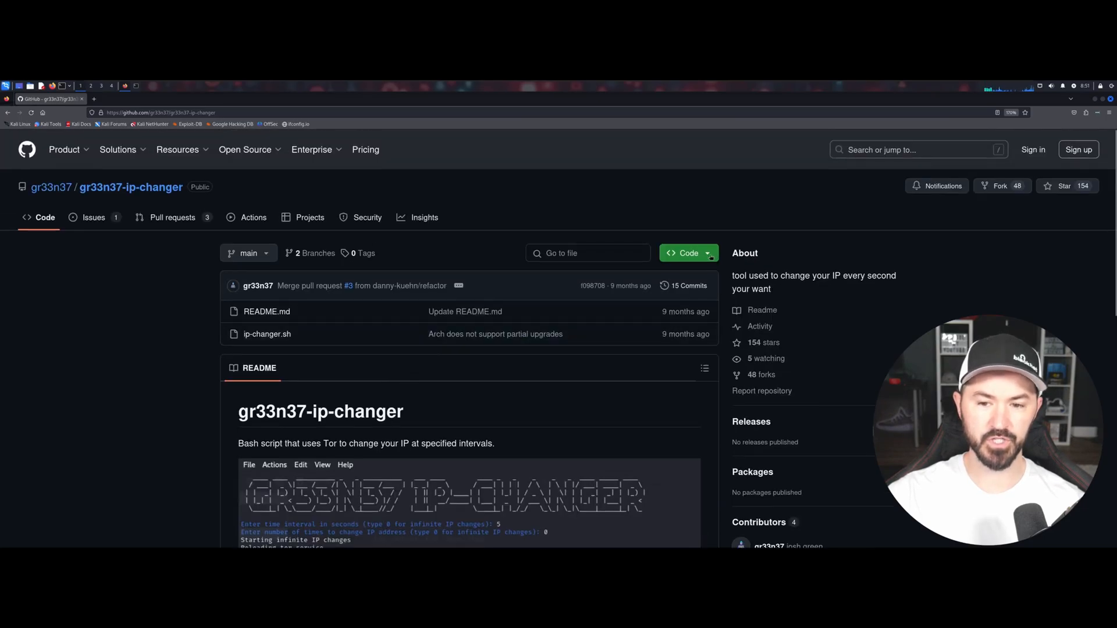
{"action": "left_click", "coordinate": [684, 252]}
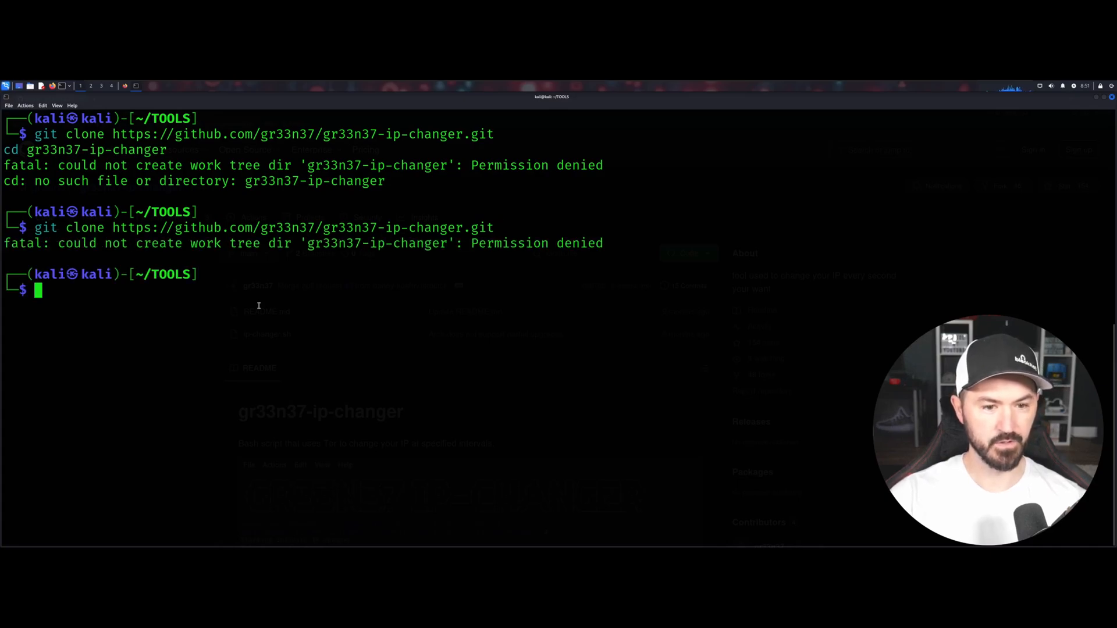
Step: Clone the gr33n37-ip-changer repository into TOOLS and prepare sudo ./ip-changer.sh at the prompt
{"action": "type", "text": "git clone https://github.com/gr33n37/gr33n37-ip-changer.git"}
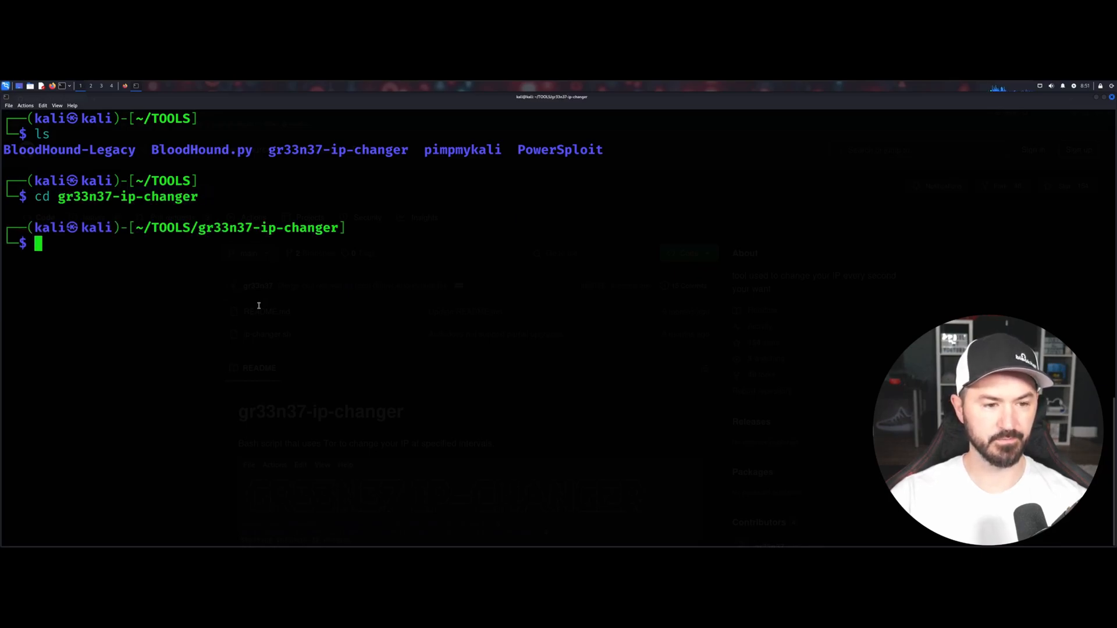
{"action": "type", "text": "ls"}
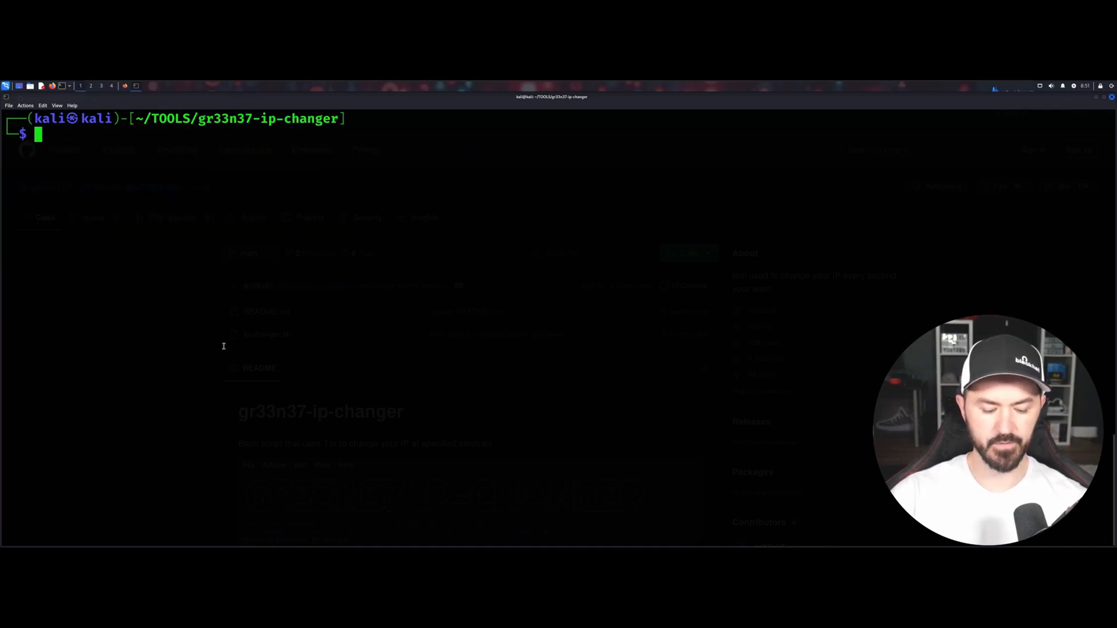
{"action": "type", "text": "sudo ./"}
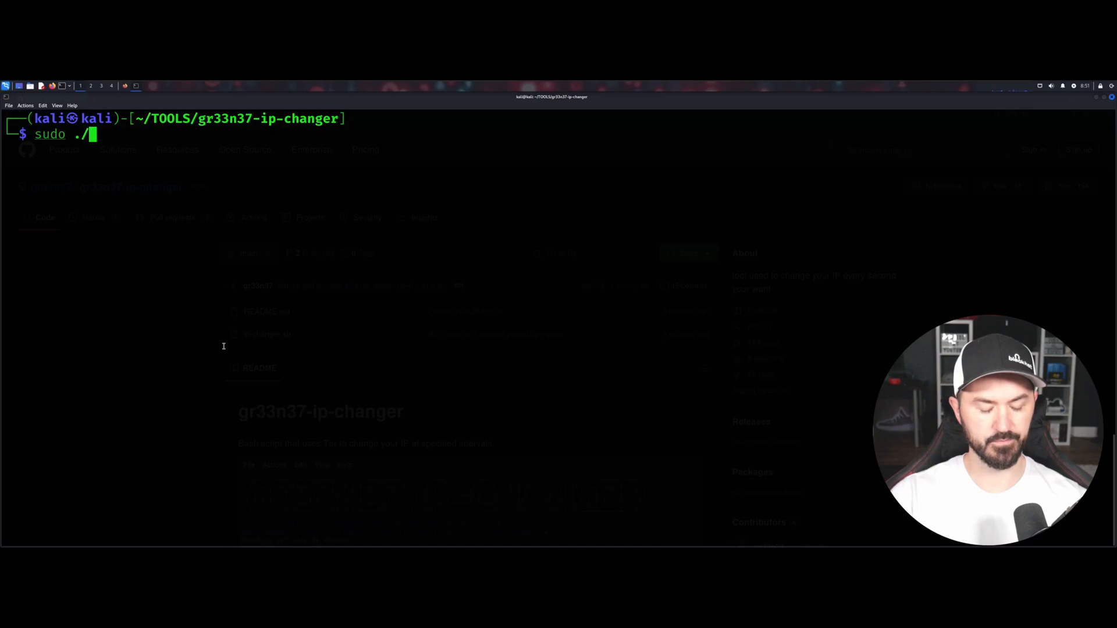
{"action": "type", "text": "ip-changer.sh"}
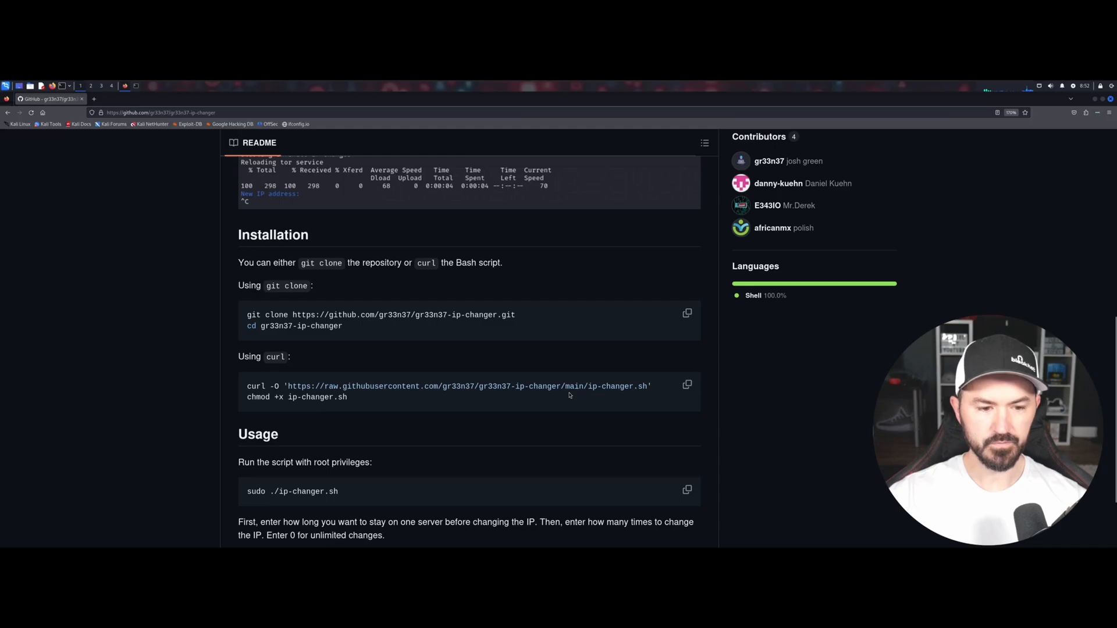
Step: Install tor via sudo apt after the unsupported-distribution error and retype sudo ./ip-changer.sh
{"action": "scroll", "scroll_direction": "down", "scroll_amount": 3}
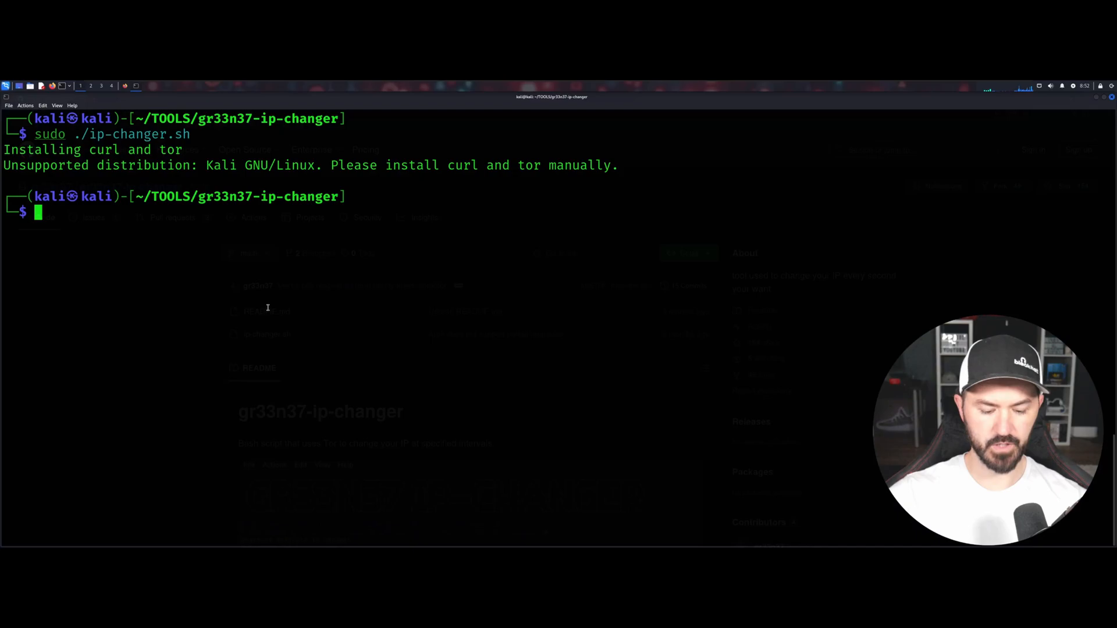
{"action": "type", "text": "sudop"}
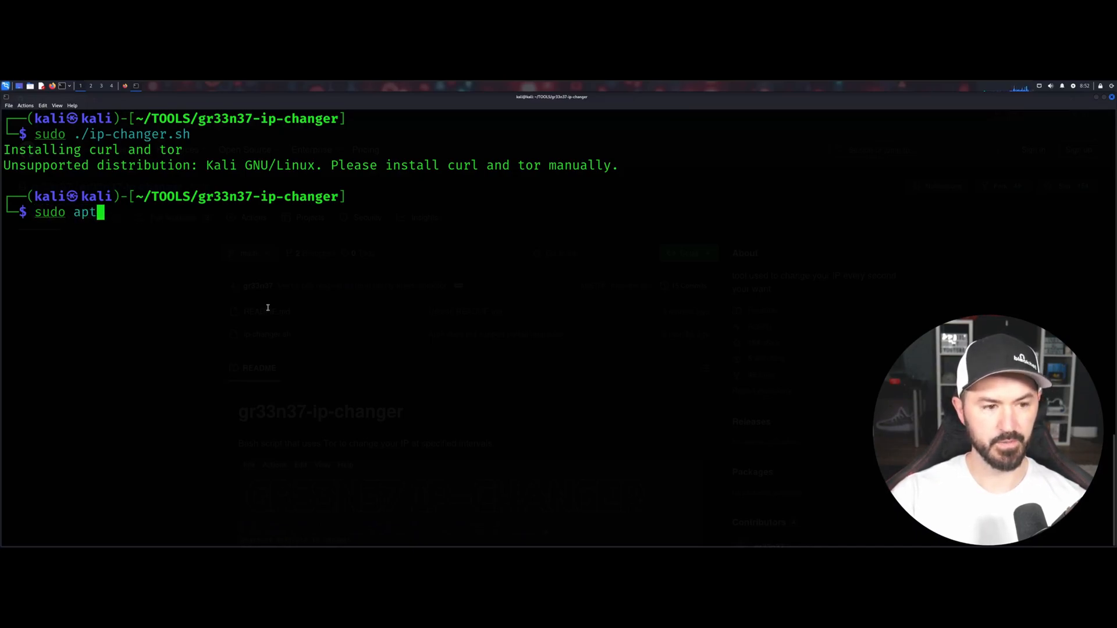
{"action": "type", "text": "install tor"}
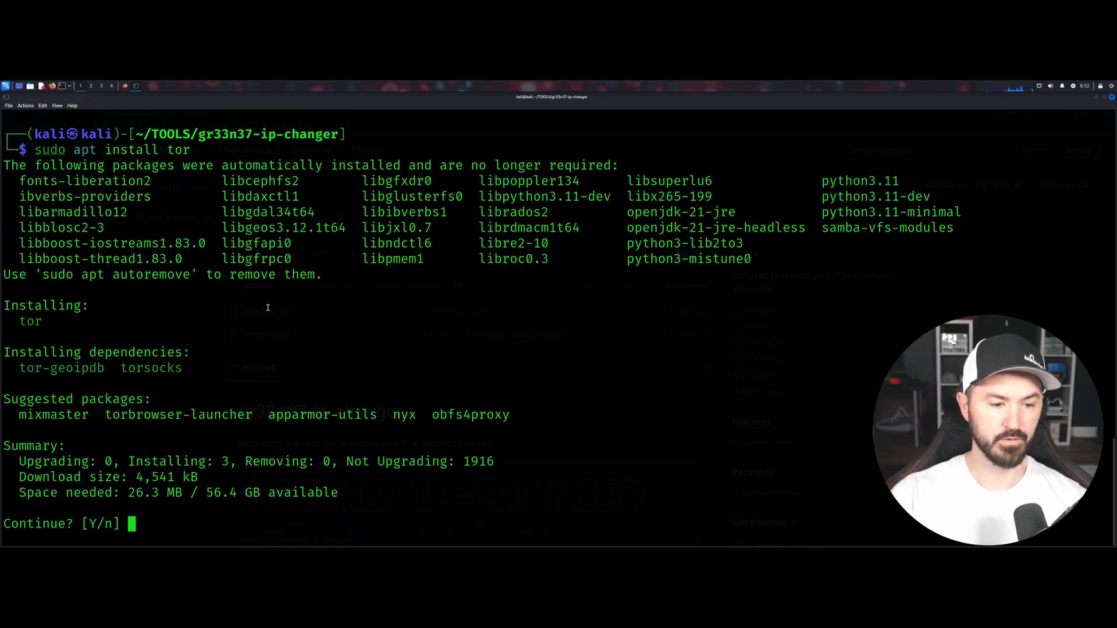
{"action": "type", "text": "Y"}
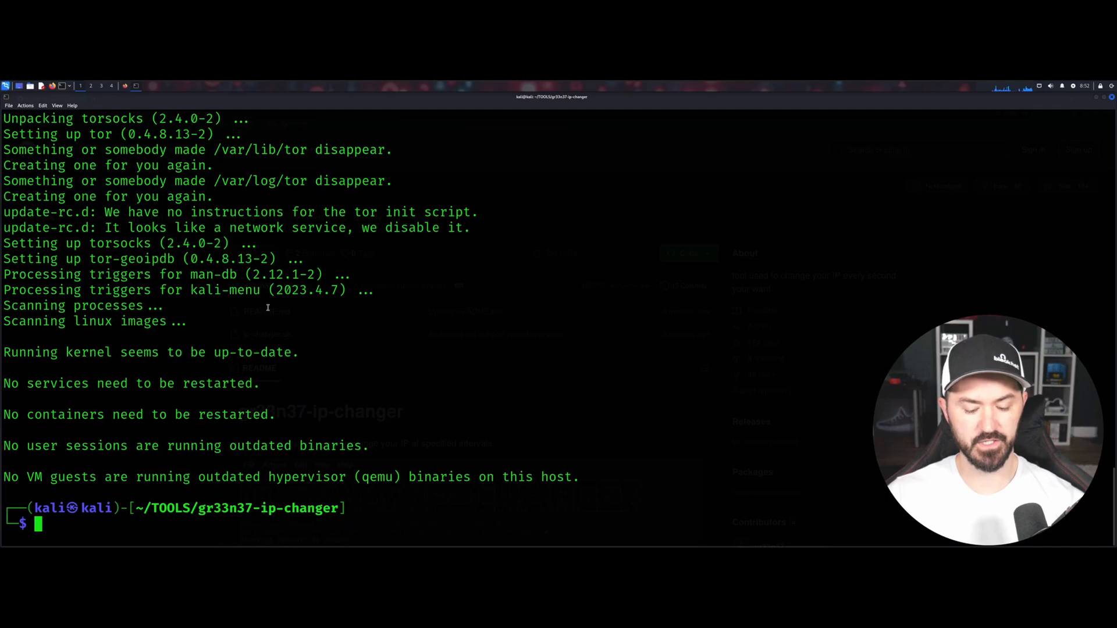
{"action": "type", "text": "sudo ./ip-changer.sh"}
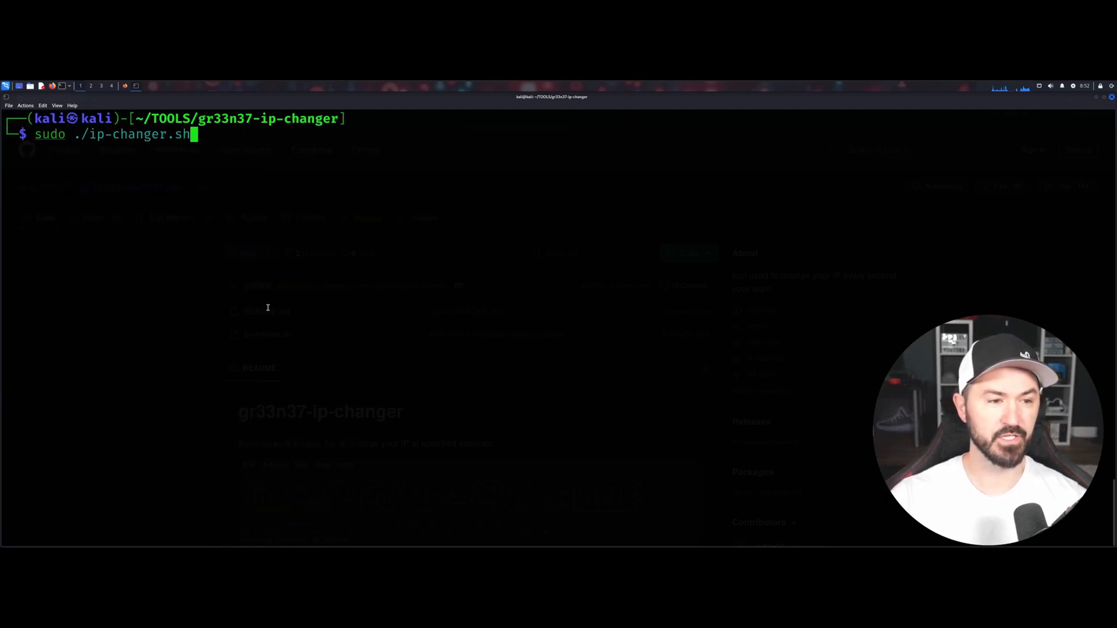
Step: Run ip-changer.sh as root with a 5-second interval and 0 for unlimited IP changes
{"action": "key", "text": "Return"}
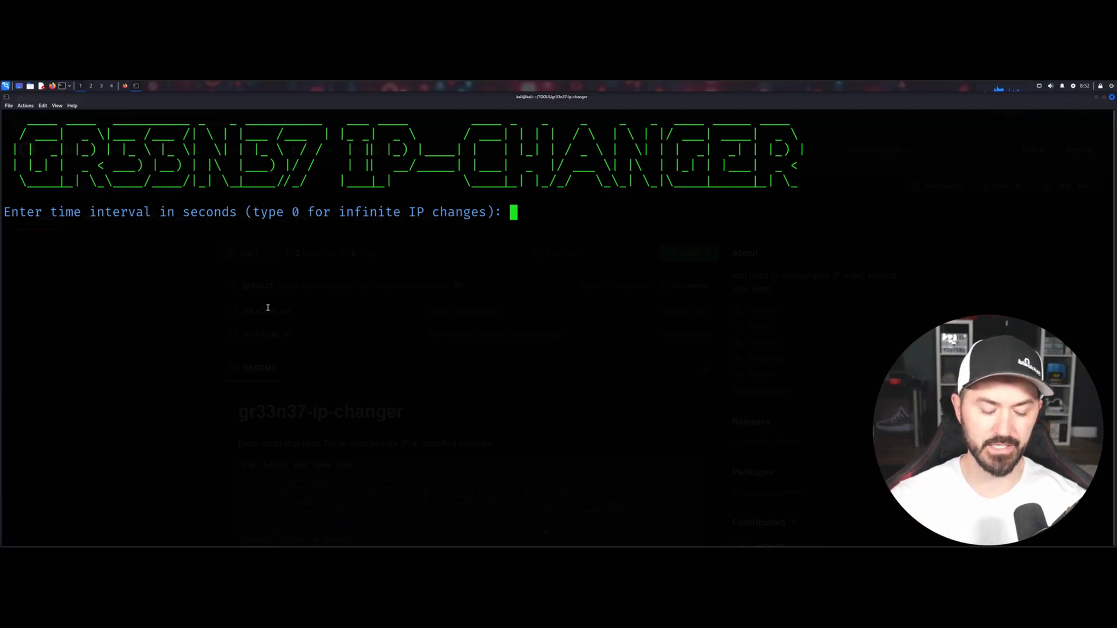
{"action": "type", "text": "5"}
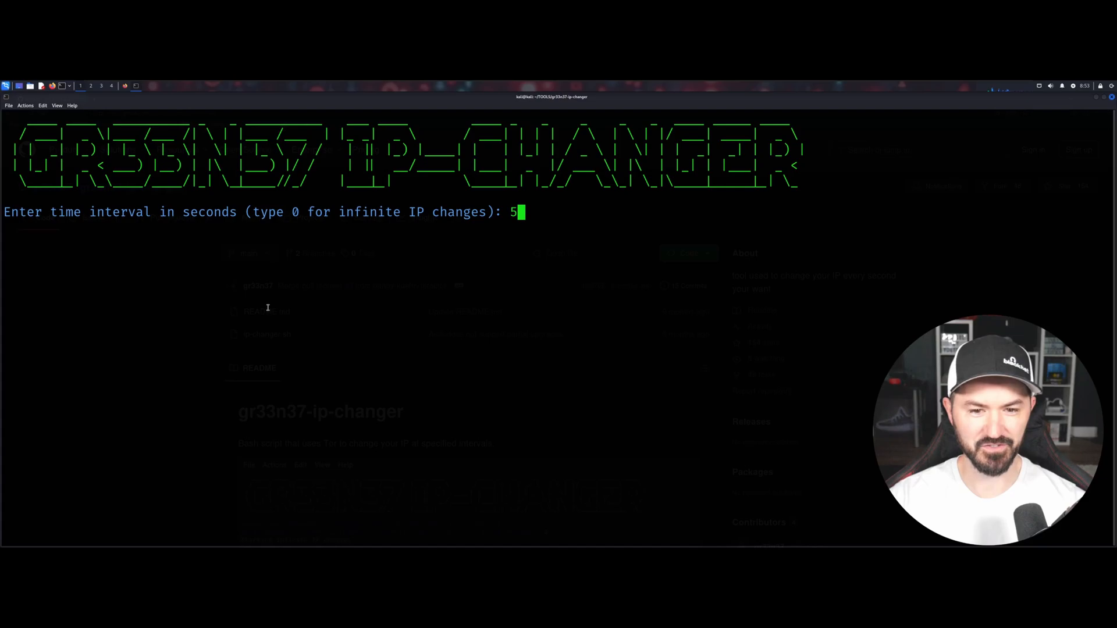
{"action": "key", "text": "enter"}
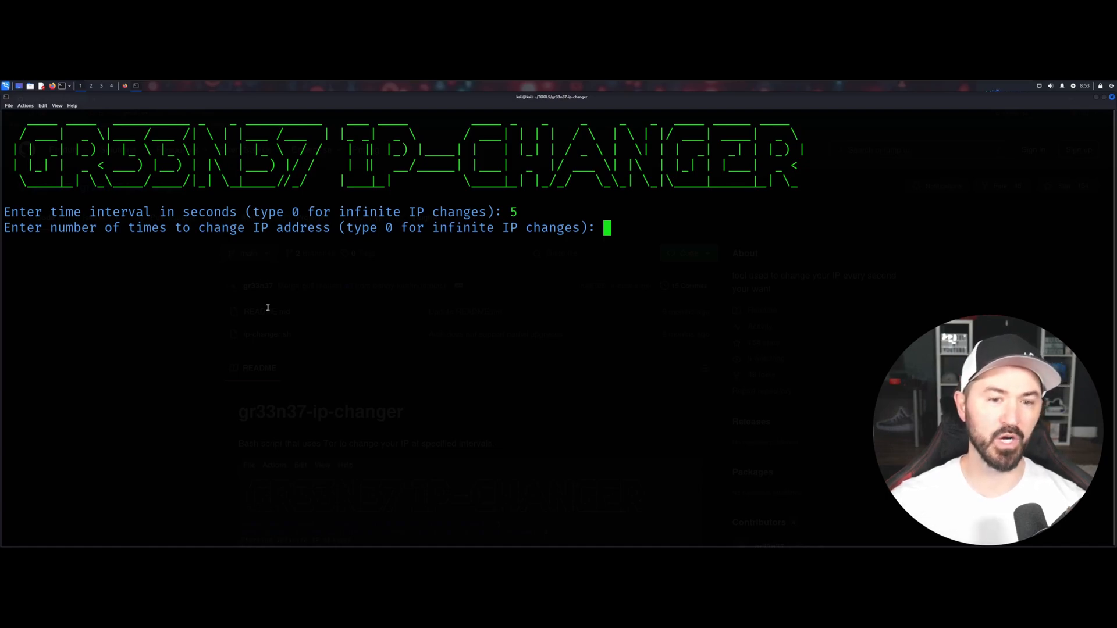
{"action": "type", "text": "0"}
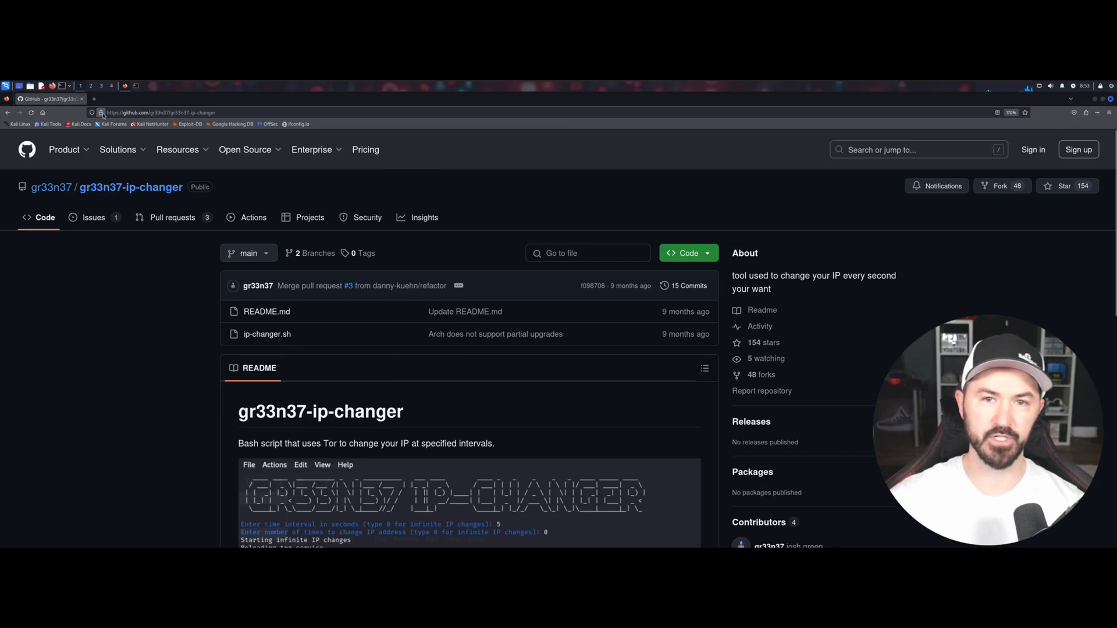
{"action": "mouse_move", "coordinate": [1084, 134]}
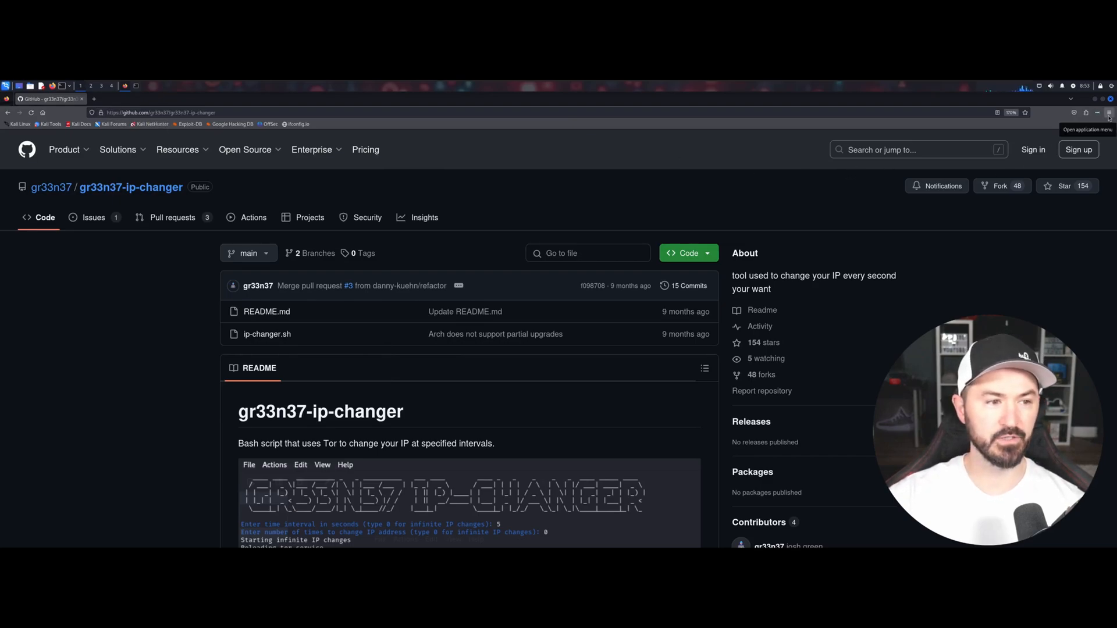
Step: Reach Firefox's network connection settings and choose manual proxy configuration
{"action": "left_click", "coordinate": [1106, 113]}
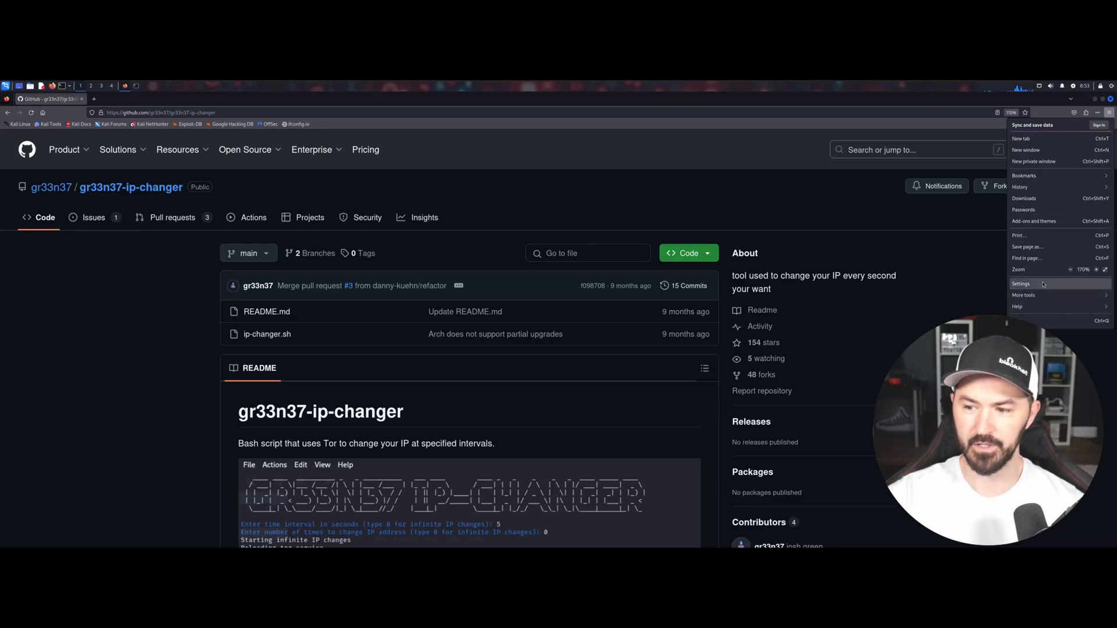
{"action": "left_click", "coordinate": [1021, 284]}
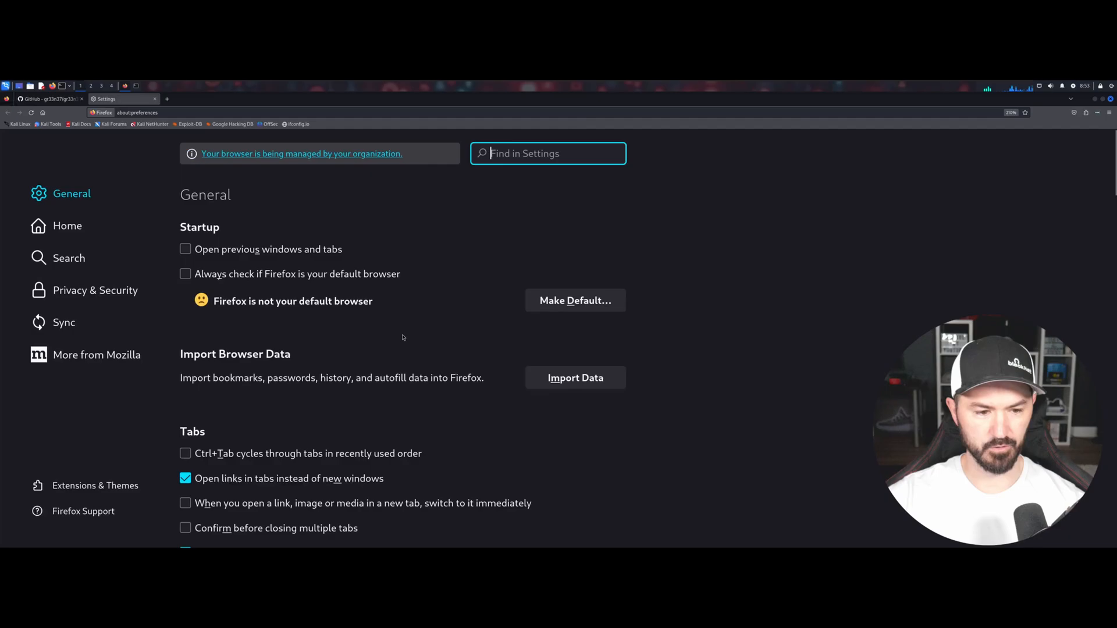
{"action": "scroll", "scroll_direction": "down", "scroll_amount": 3}
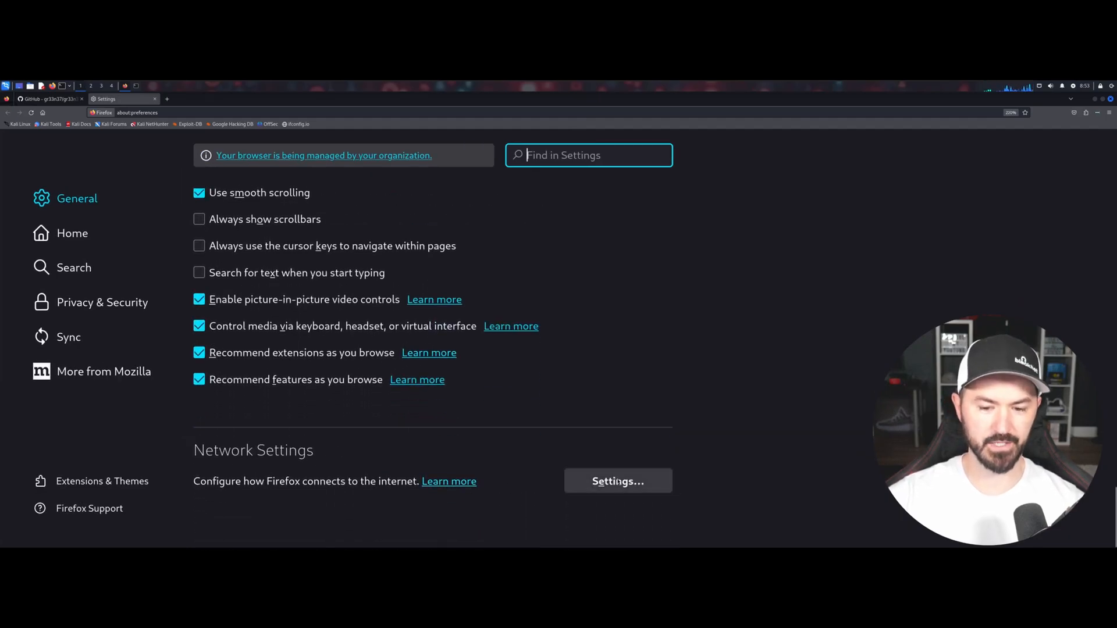
{"action": "left_click", "coordinate": [616, 480]}
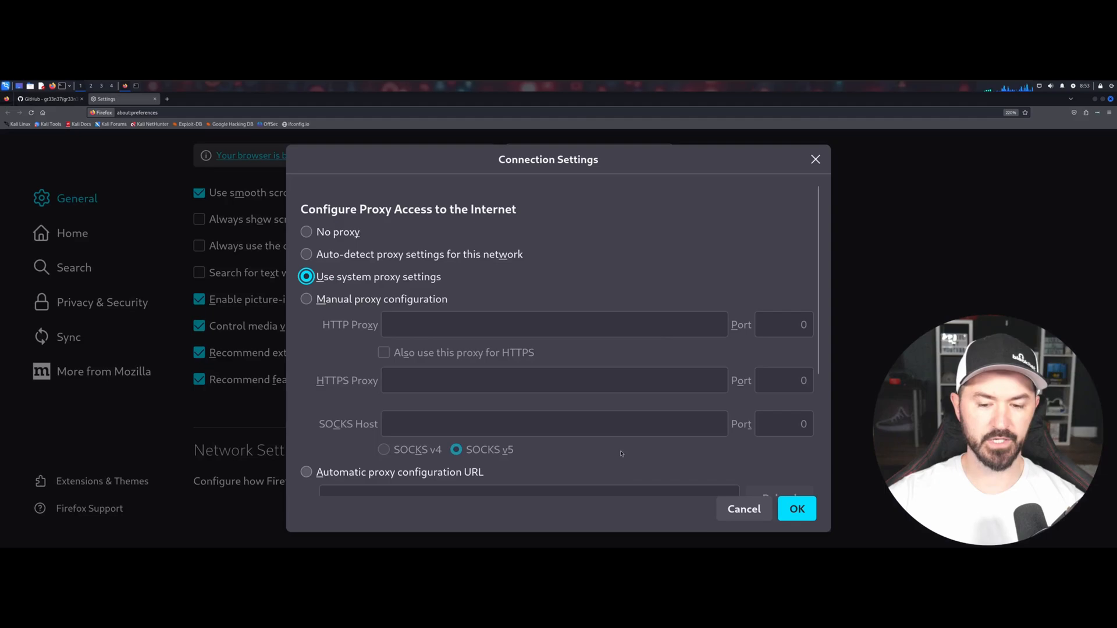
{"action": "mouse_move", "coordinate": [402, 218]}
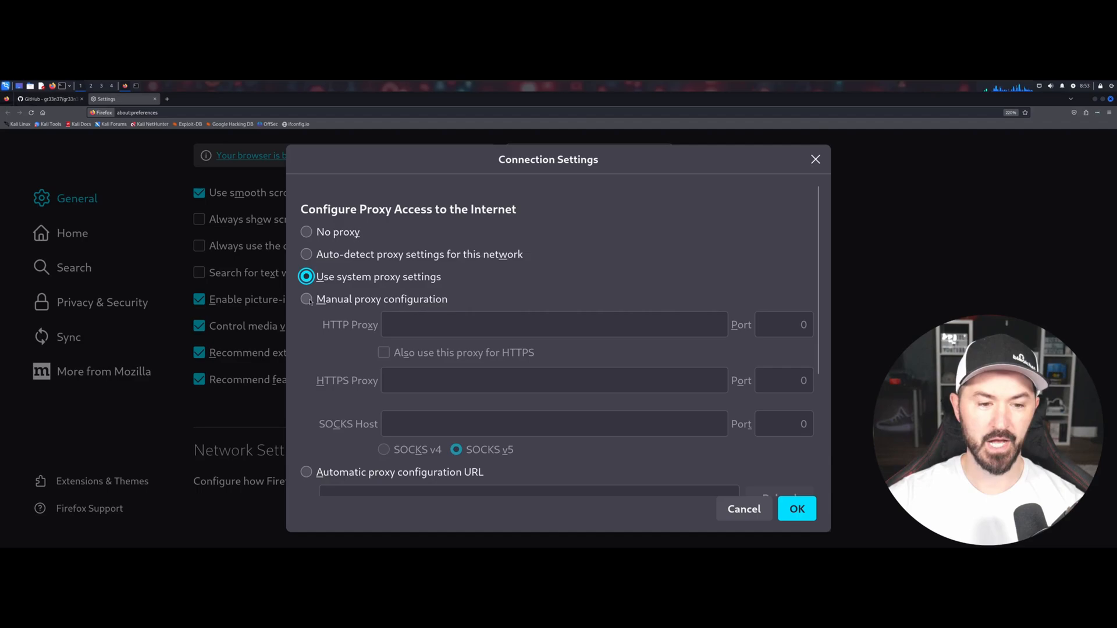
{"action": "left_click", "coordinate": [306, 299]}
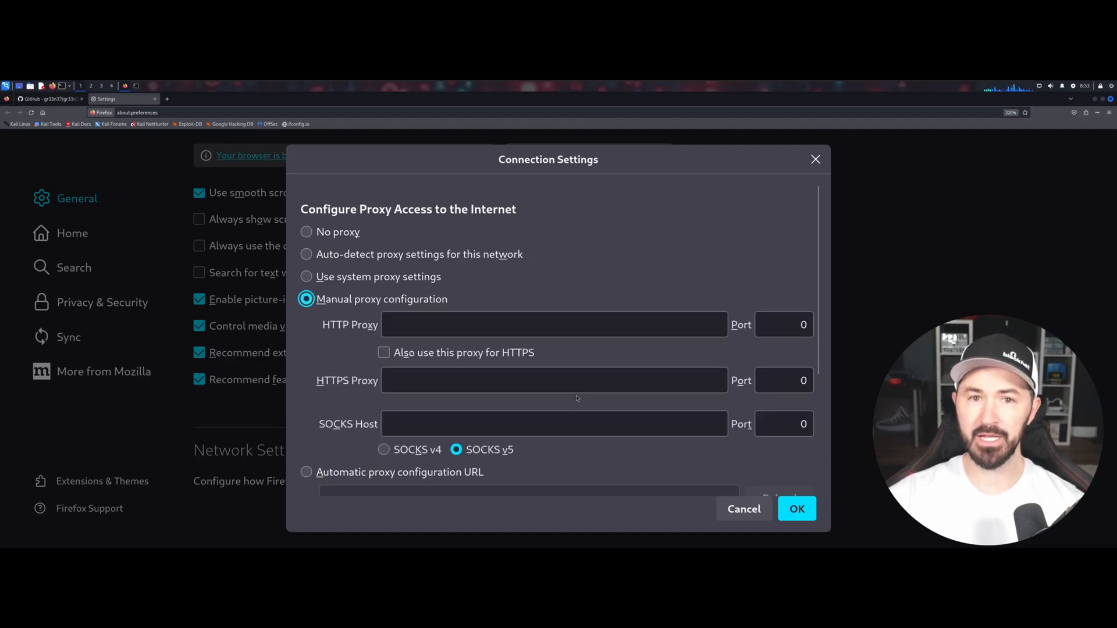
Step: Set SOCKS host 127.0.0.1 port 9050 with DNS proxied through SOCKS v5 and save
{"action": "left_click", "coordinate": [553, 325]}
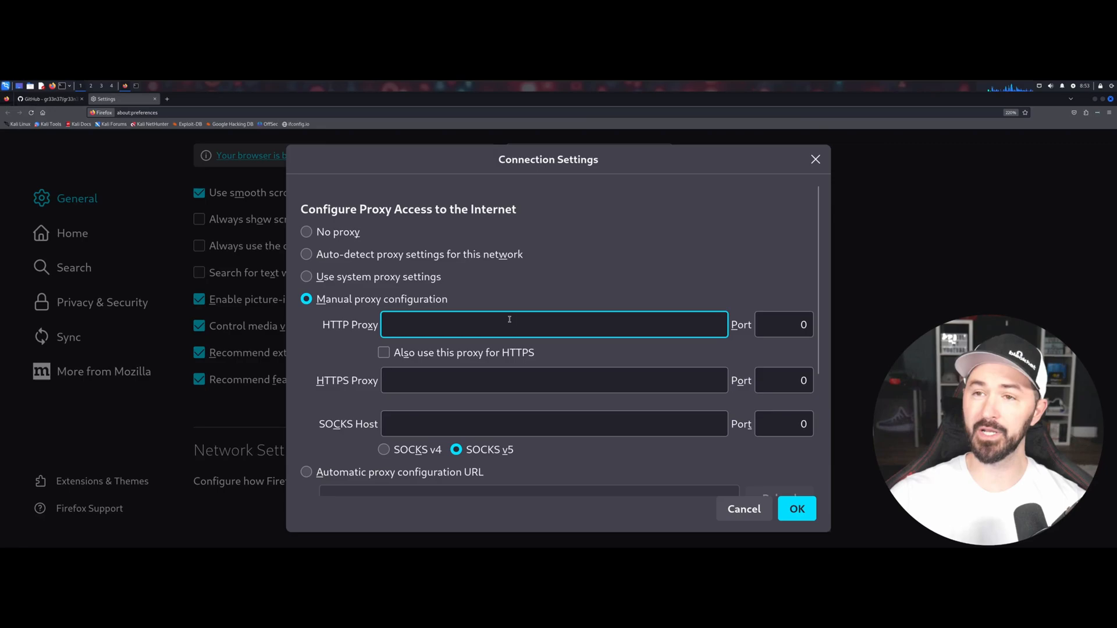
{"action": "left_click", "coordinate": [554, 423]}
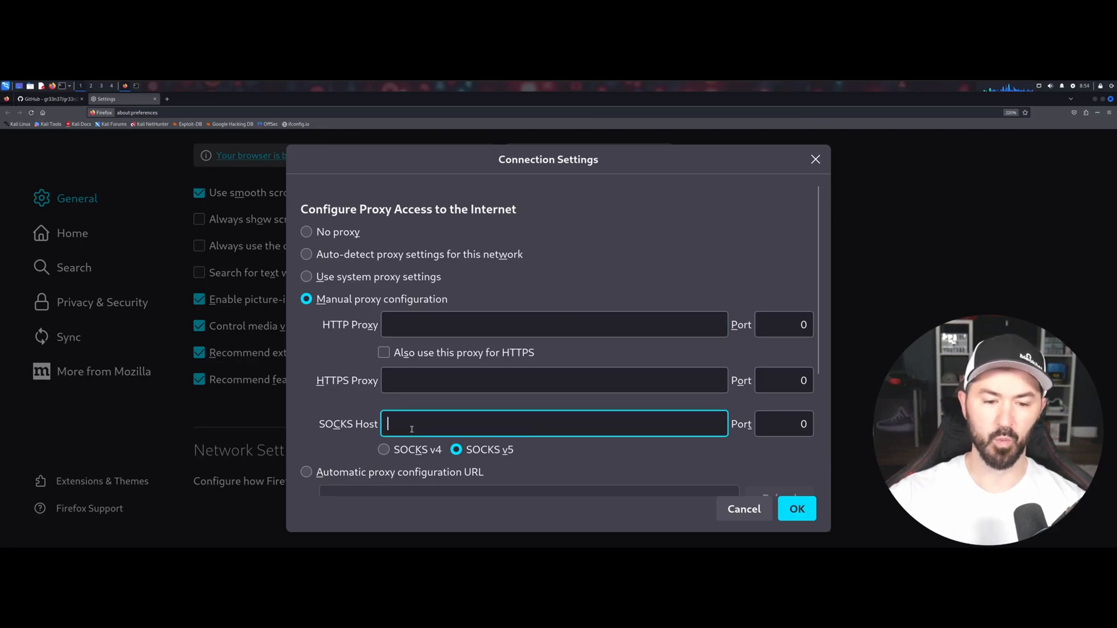
{"action": "type", "text": "127.0.0.1"}
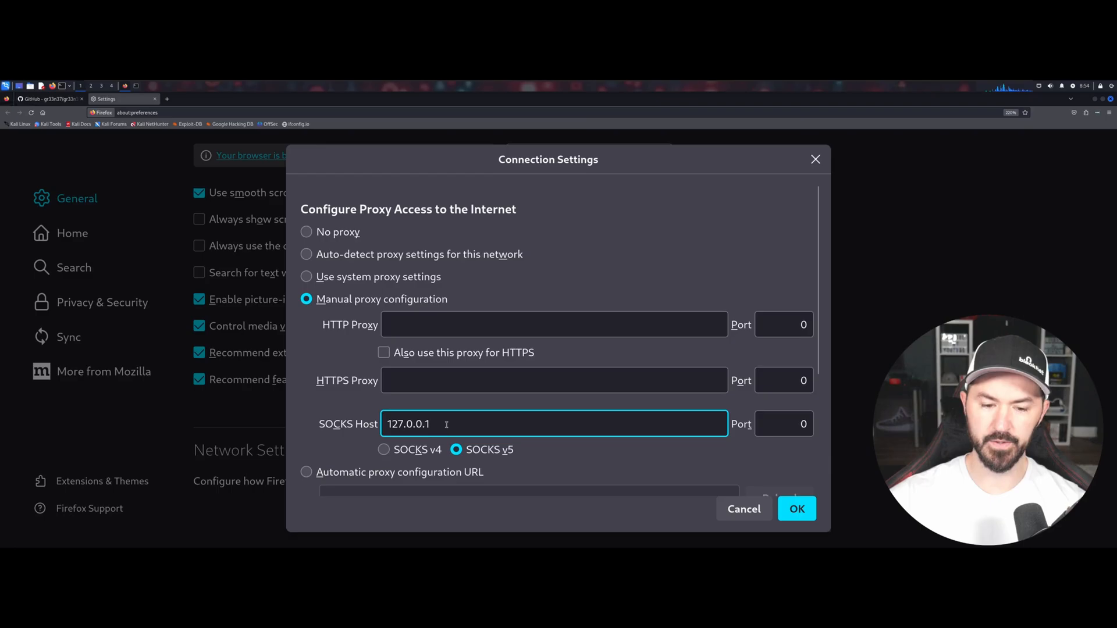
{"action": "left_click", "coordinate": [783, 424]}
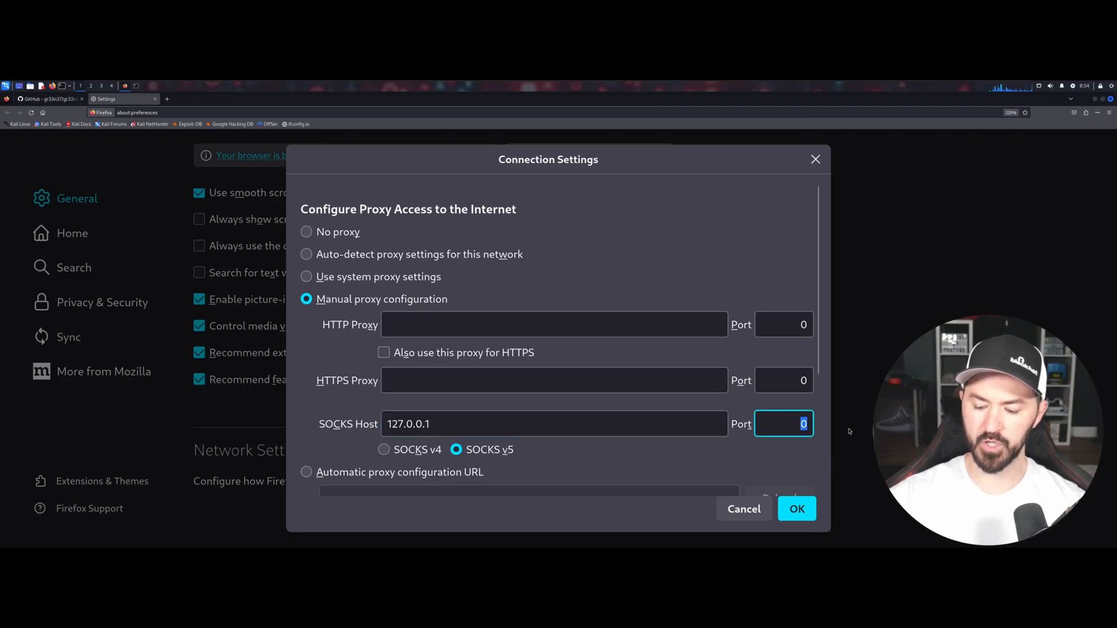
{"action": "type", "text": "9050"}
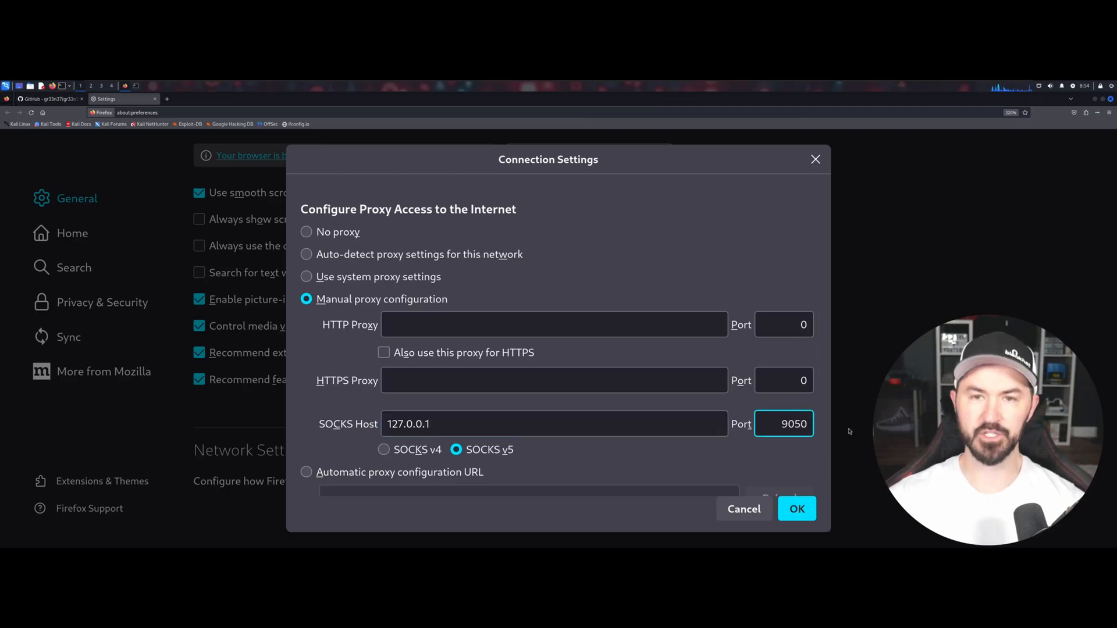
{"action": "scroll", "scroll_direction": "down", "scroll_amount": 3}
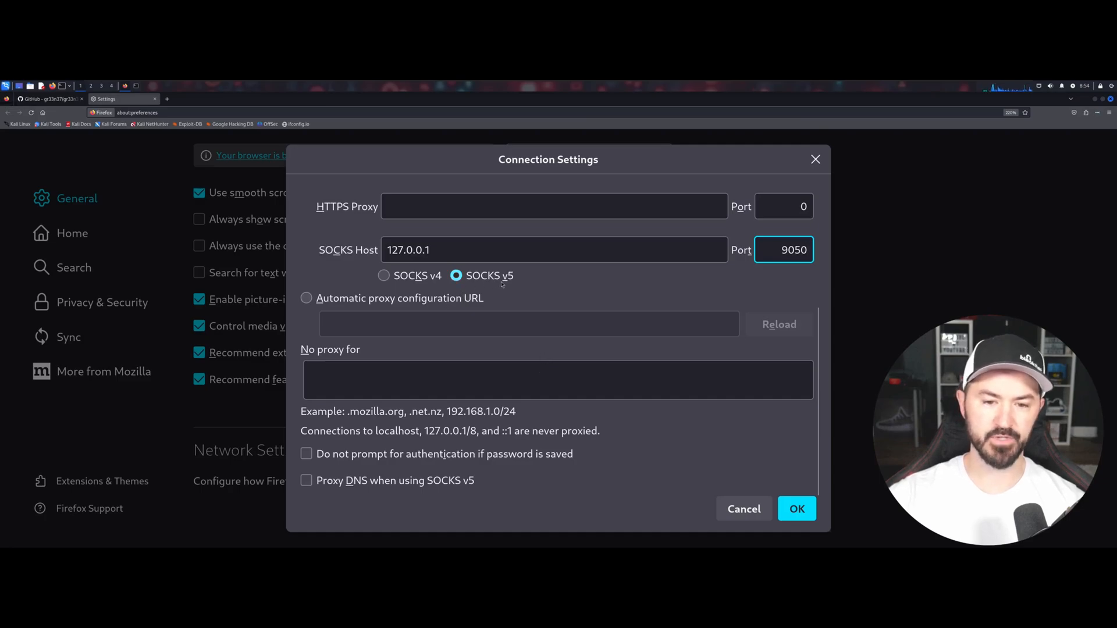
{"action": "left_click", "coordinate": [306, 480]}
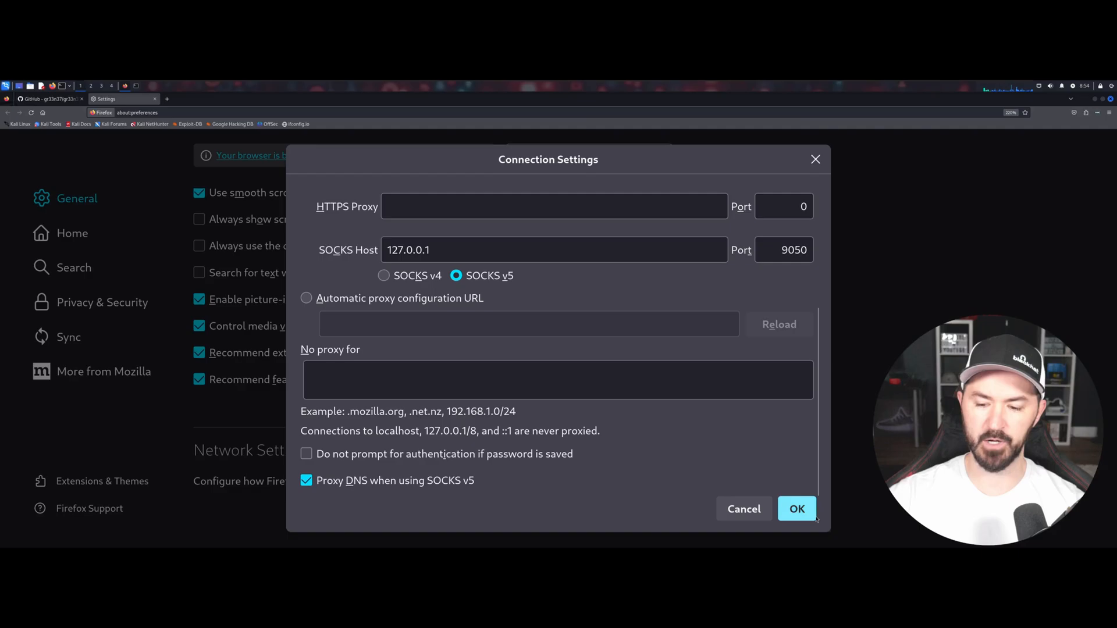
{"action": "left_click", "coordinate": [796, 508]}
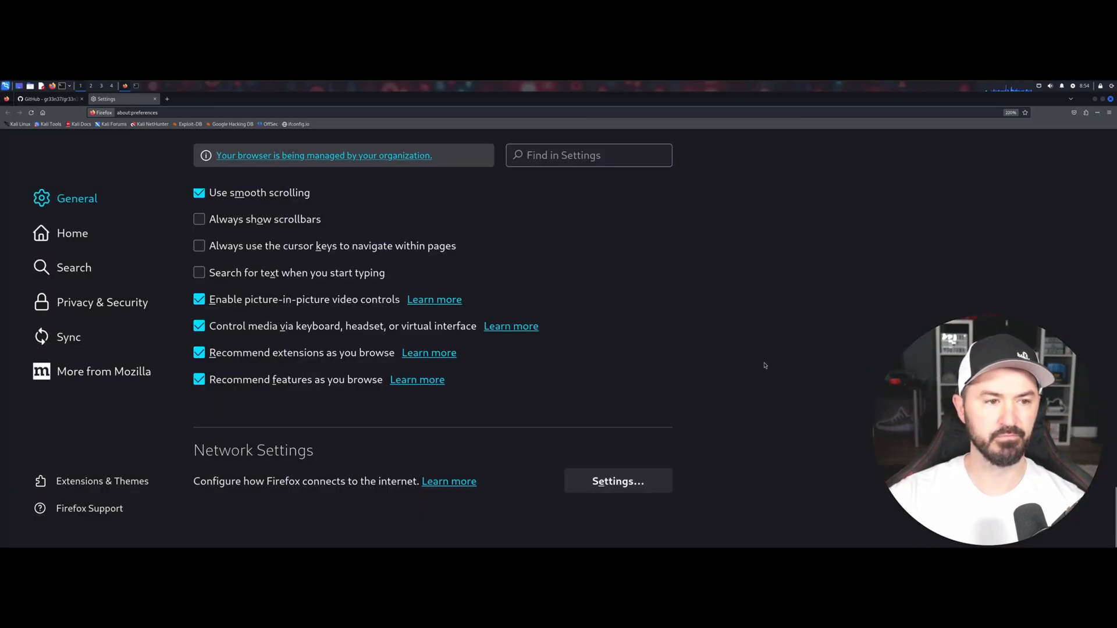
{"action": "mouse_move", "coordinate": [878, 211]}
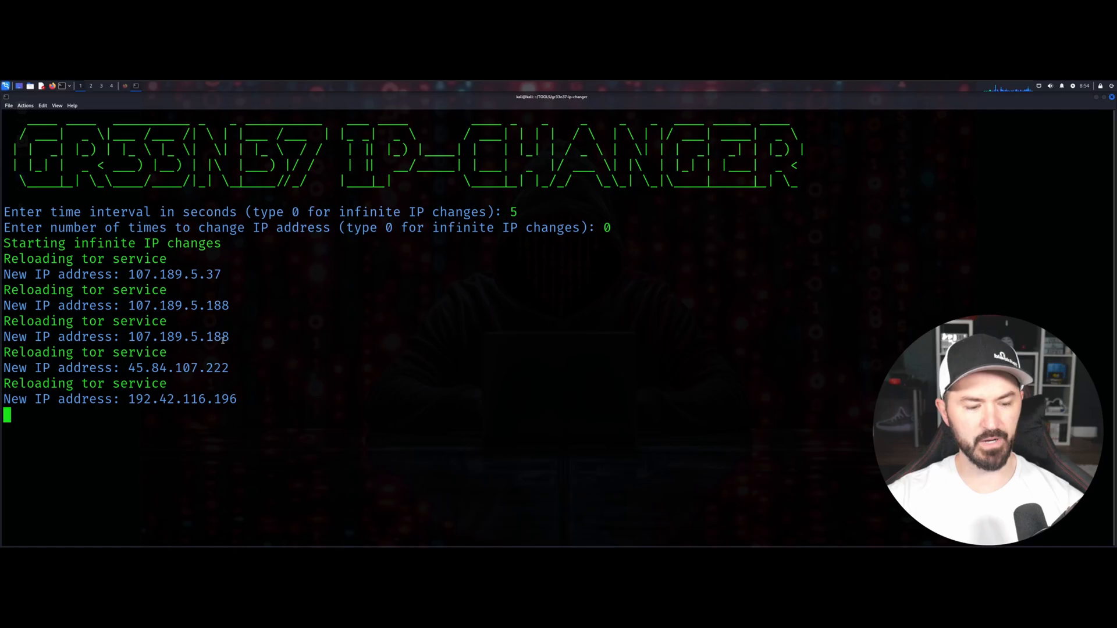
{"action": "mouse_move", "coordinate": [321, 391]}
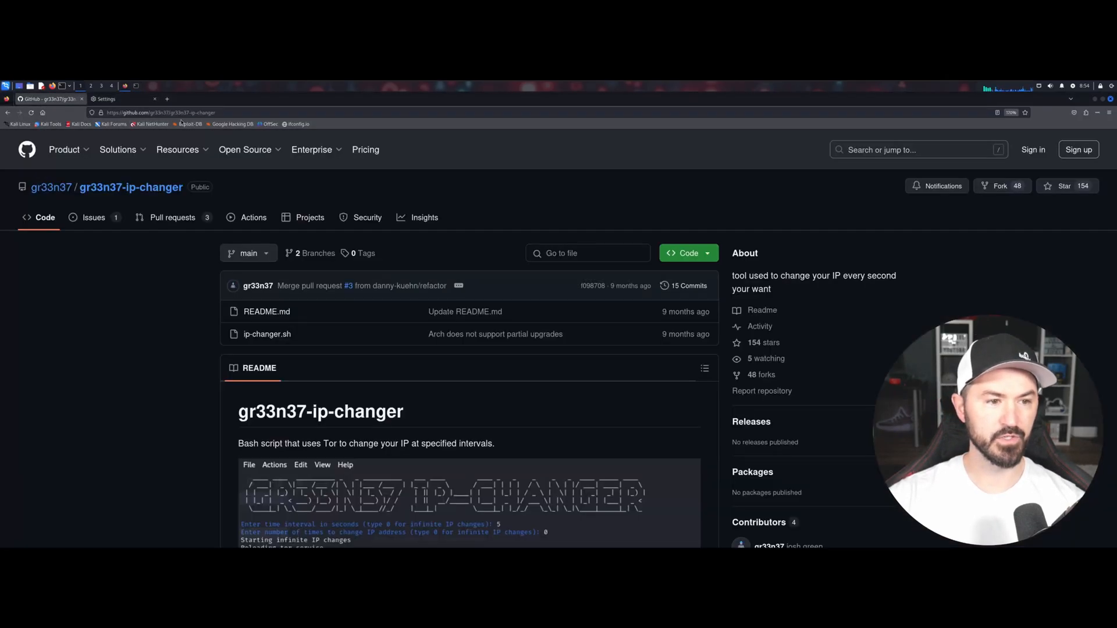
Step: Load ifconfig.io from the bookmark to check the current public IP address
{"action": "left_click", "coordinate": [161, 113]}
{"action": "type", "text": "ifconfig.io"}
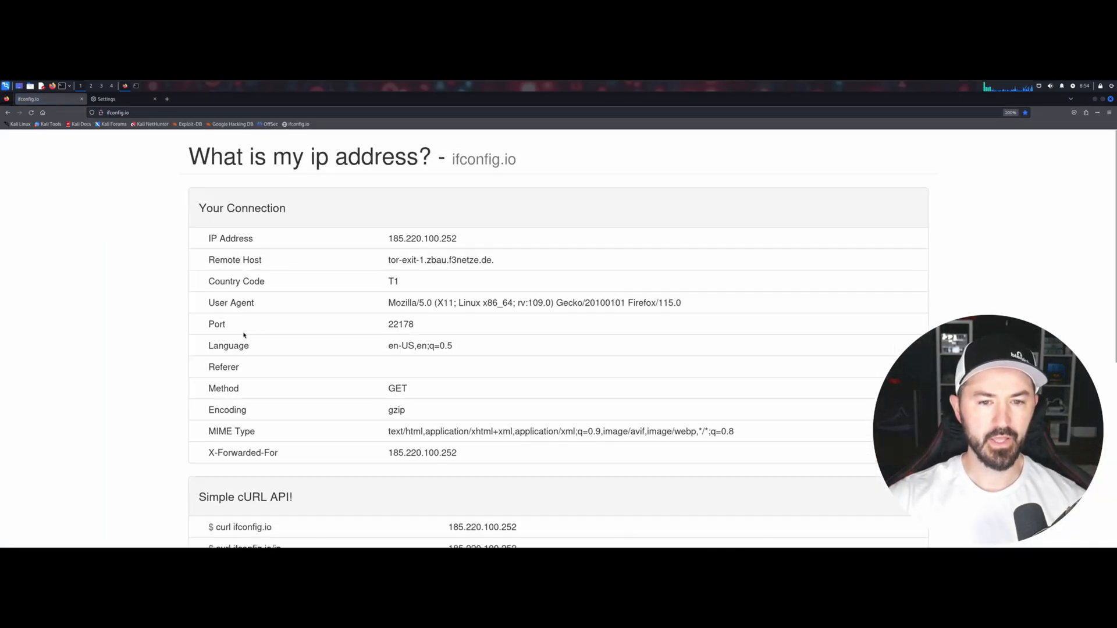
Step: Scroll ifconfig.io to the Simple cURL API section confirming Tor exit 185.220.100.252
{"action": "scroll", "scroll_direction": "down", "scroll_amount": 3}
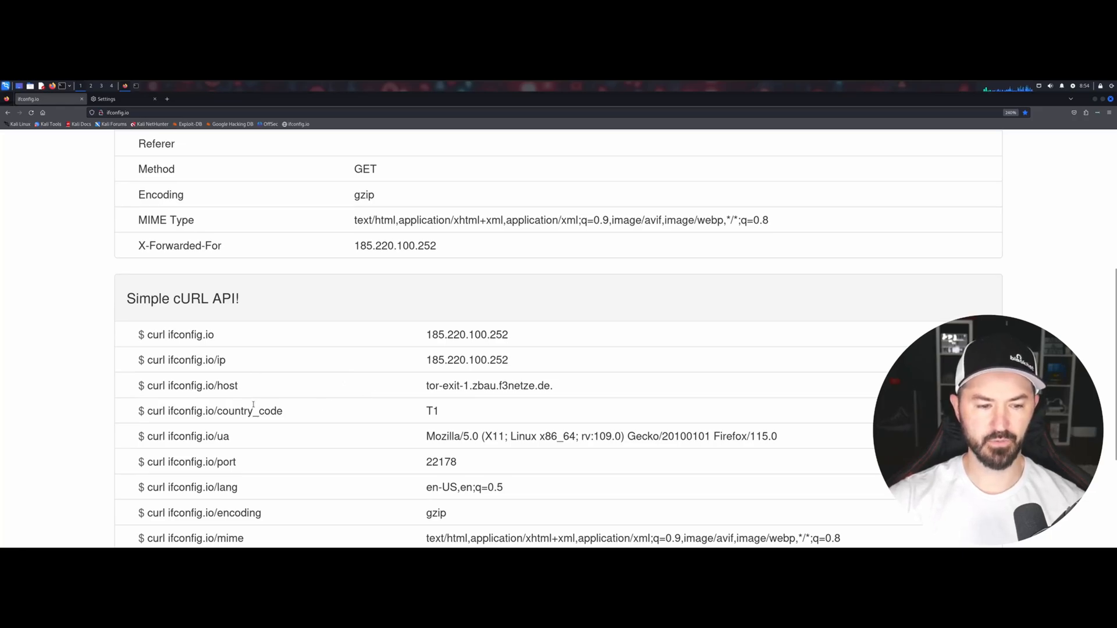
{"action": "mouse_move", "coordinate": [445, 419]}
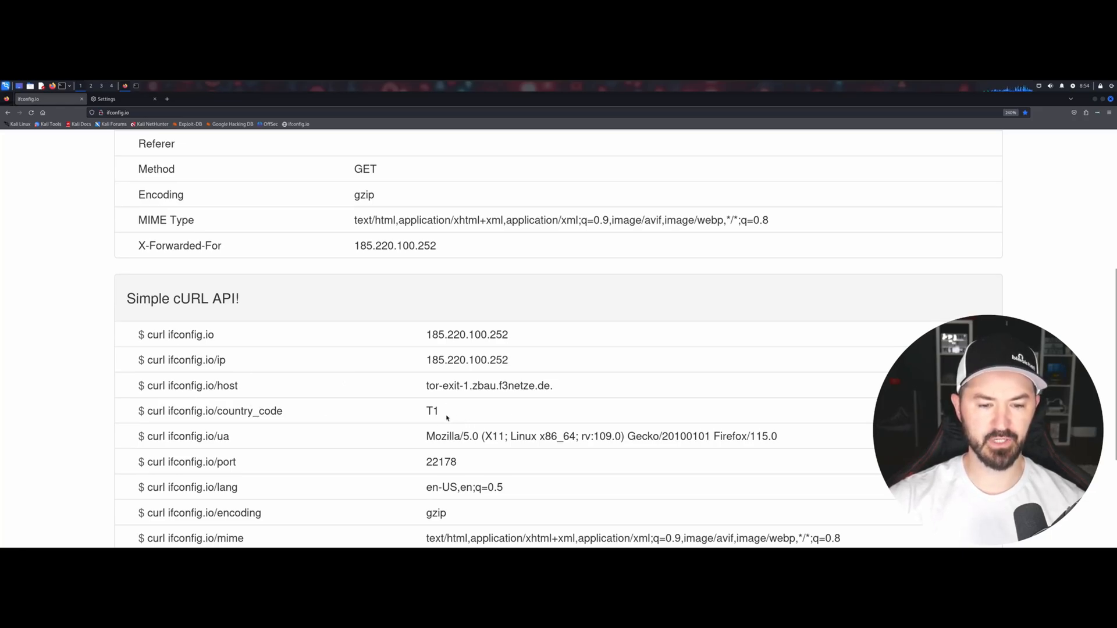
{"action": "scroll", "scroll_direction": "down", "scroll_amount": 3}
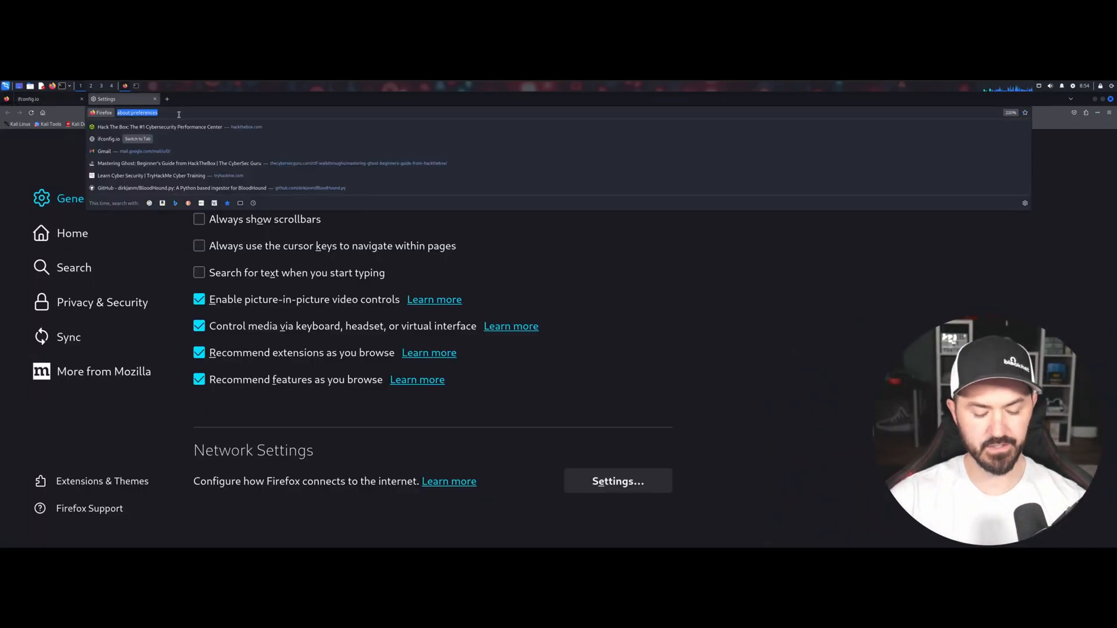
Step: Search Google for dnsleak and load the DNS leak test site, reporting 109.70.100.68 from Austria
{"action": "type", "text": "dnsleak"}
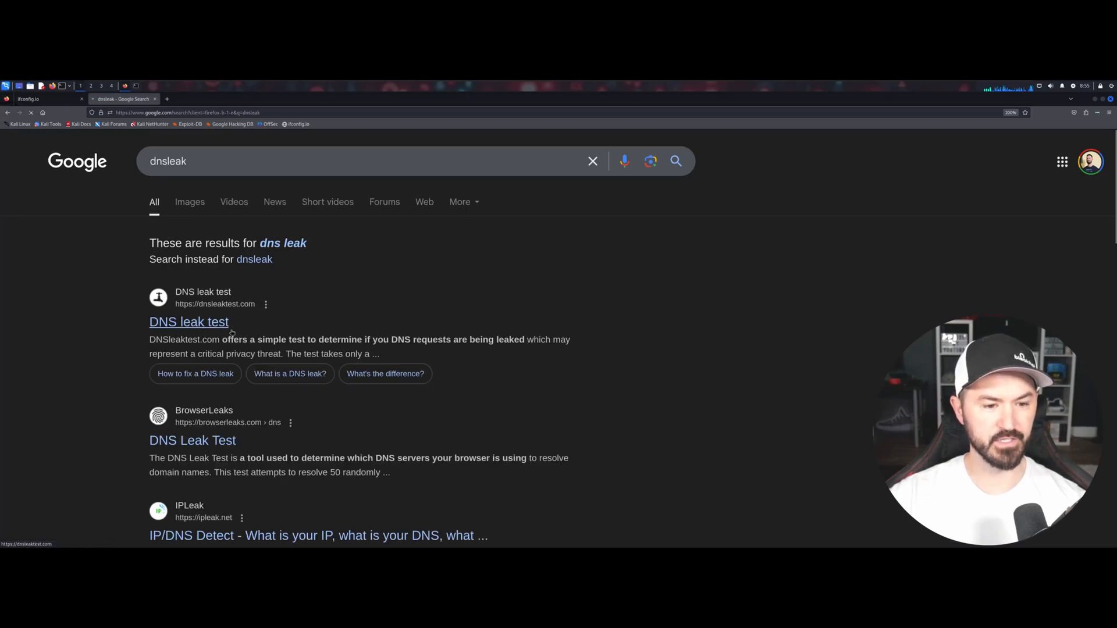
{"action": "left_click", "coordinate": [188, 321]}
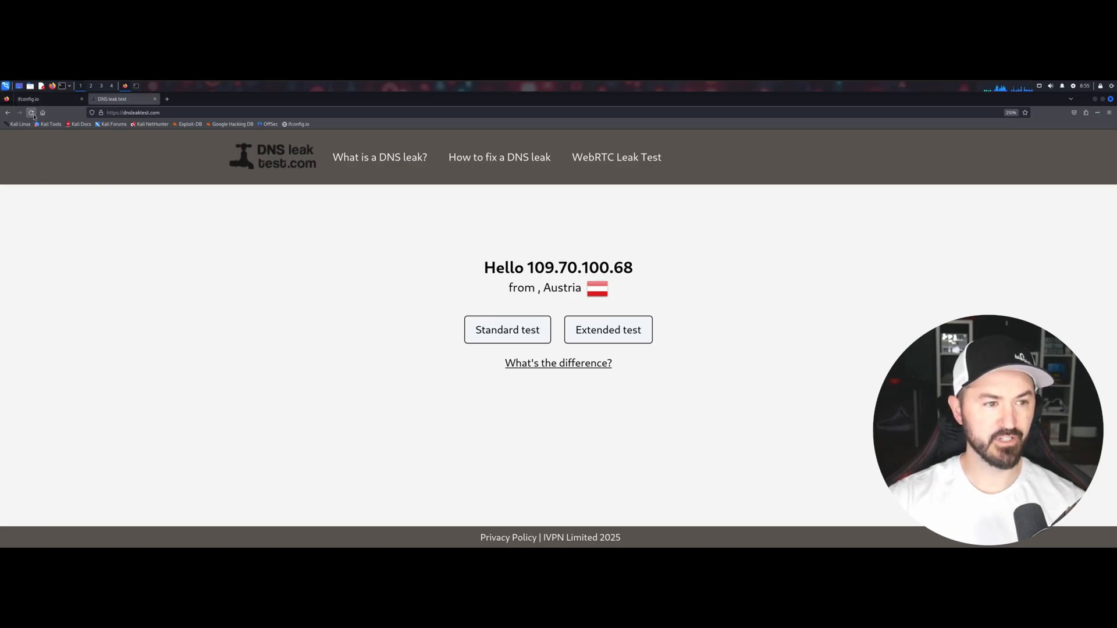
{"action": "mouse_move", "coordinate": [195, 230]}
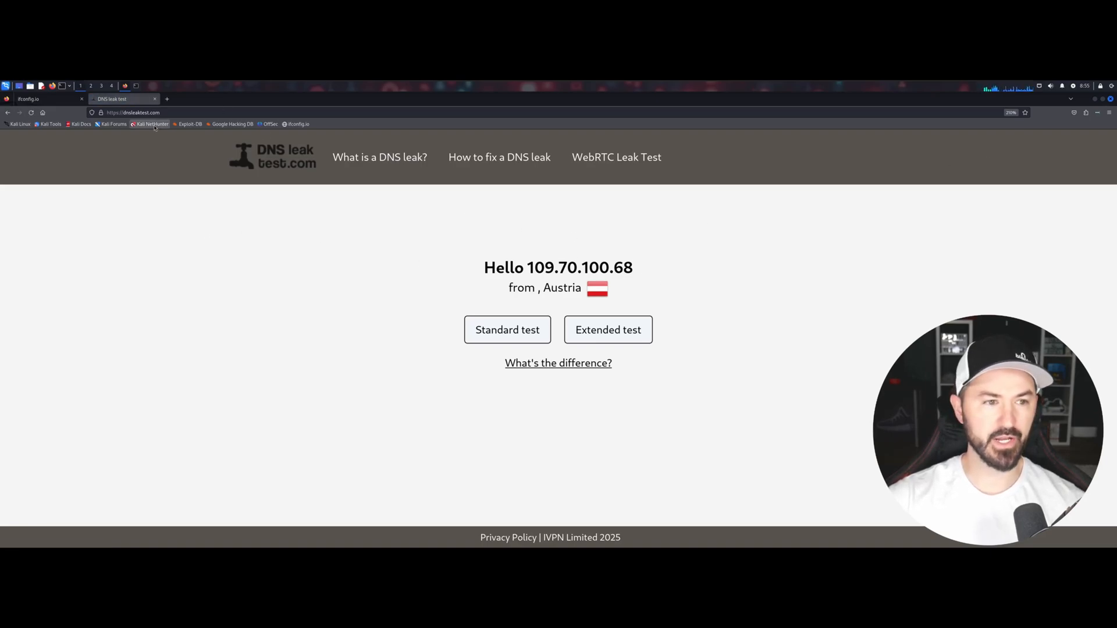
{"action": "left_click", "coordinate": [131, 113]}
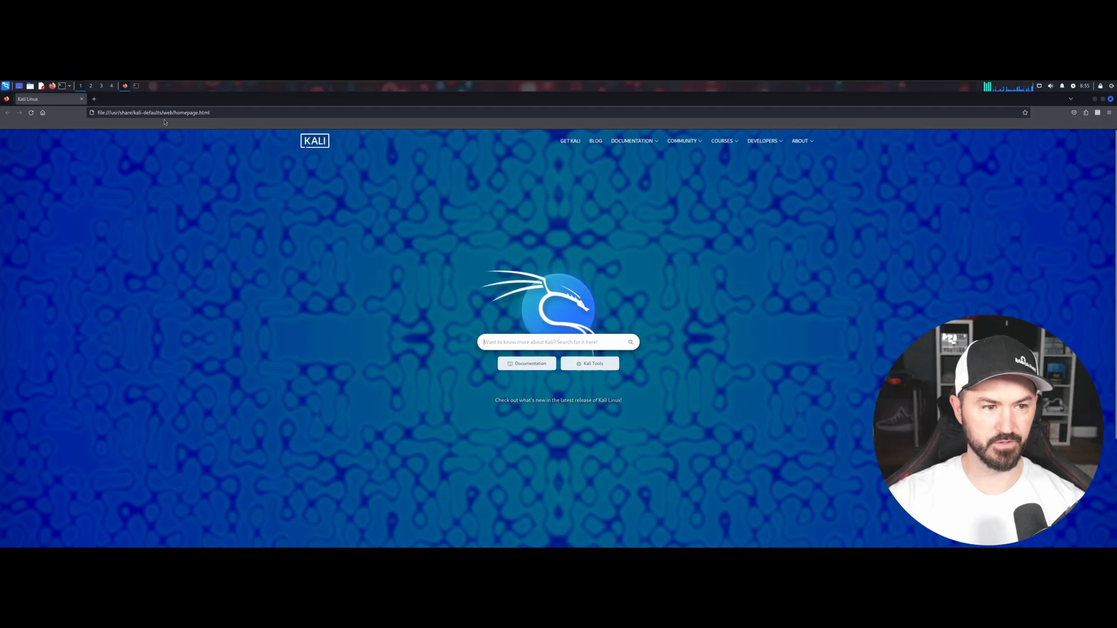
{"action": "type", "text": "https://dnsleaktest.com"}
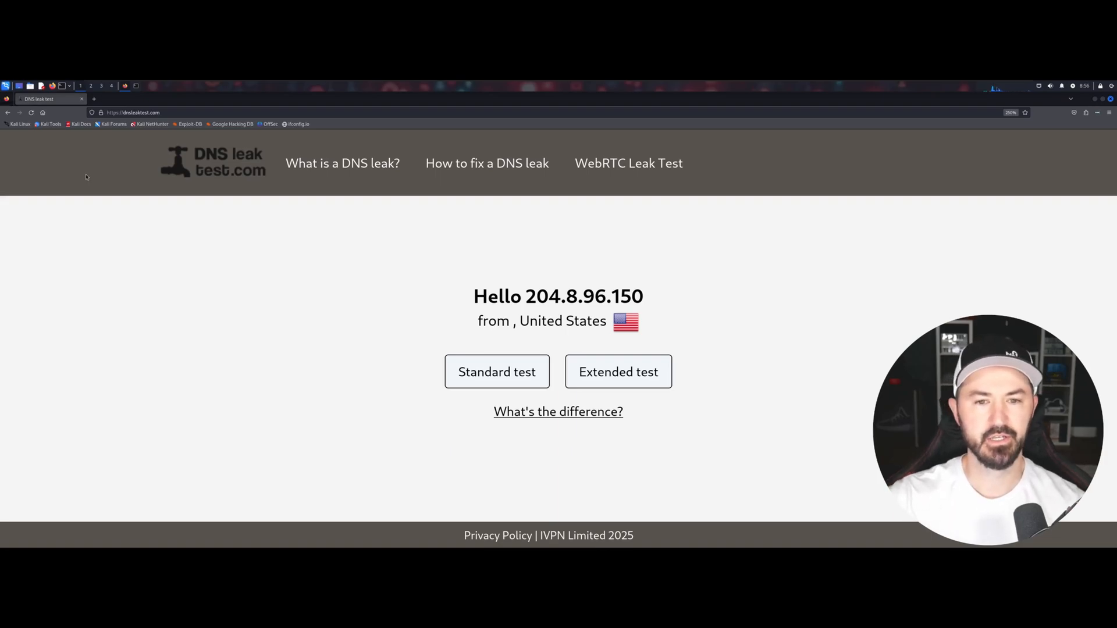
{"action": "mouse_move", "coordinate": [203, 243]}
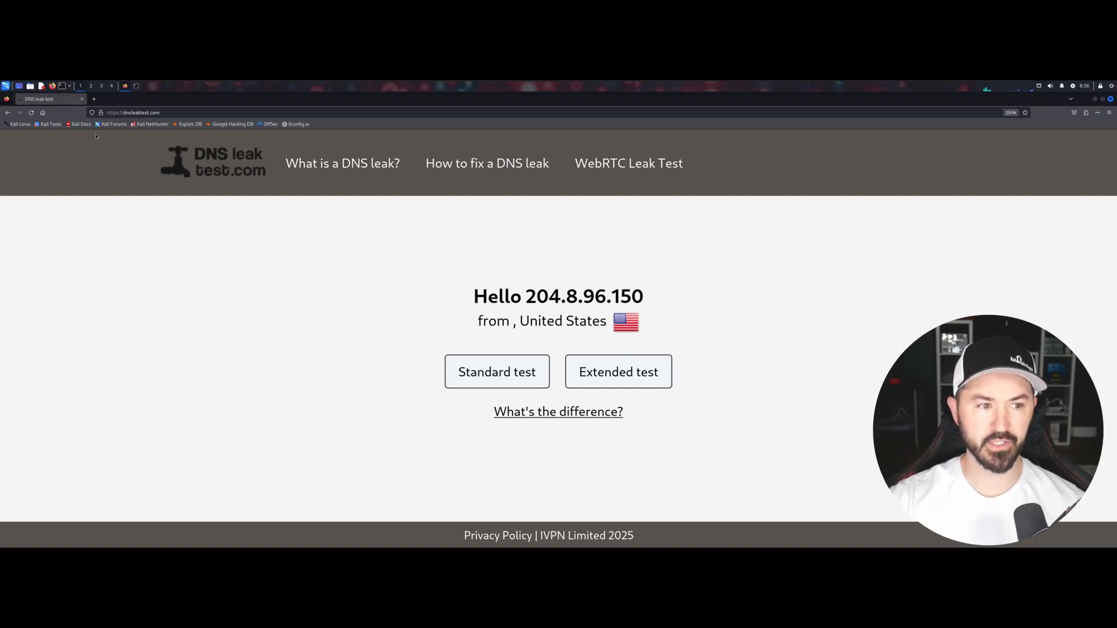
{"action": "mouse_move", "coordinate": [83, 172]}
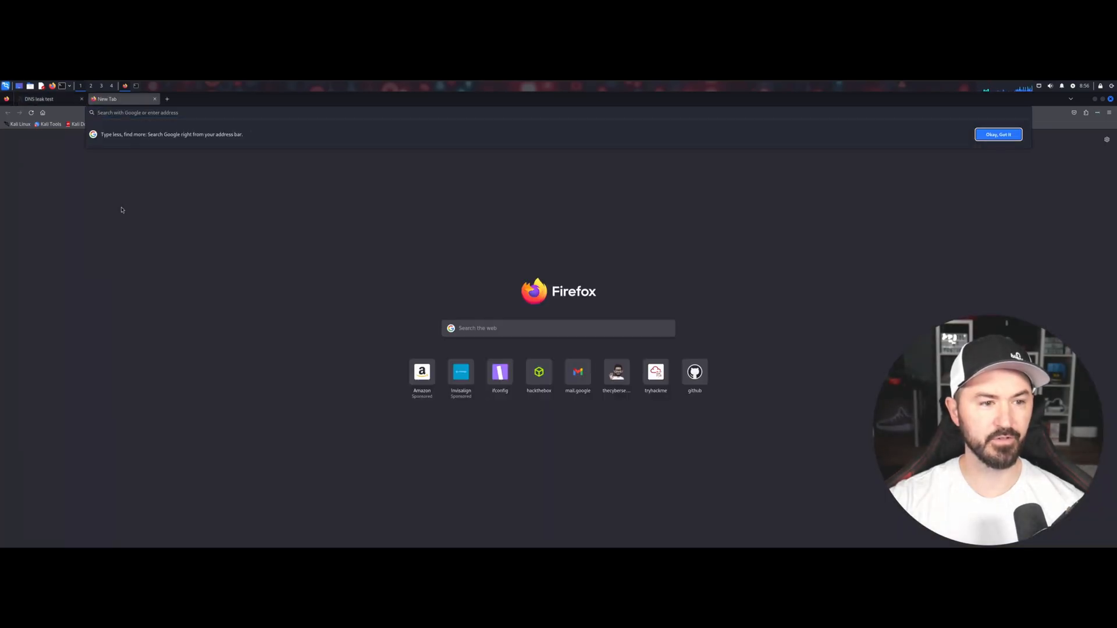
Step: Load ifconfig.io in the new tab and compare its 45.84.107.172 against dnsleaktest.com's 204.8.96.150
{"action": "left_click", "coordinate": [499, 371]}
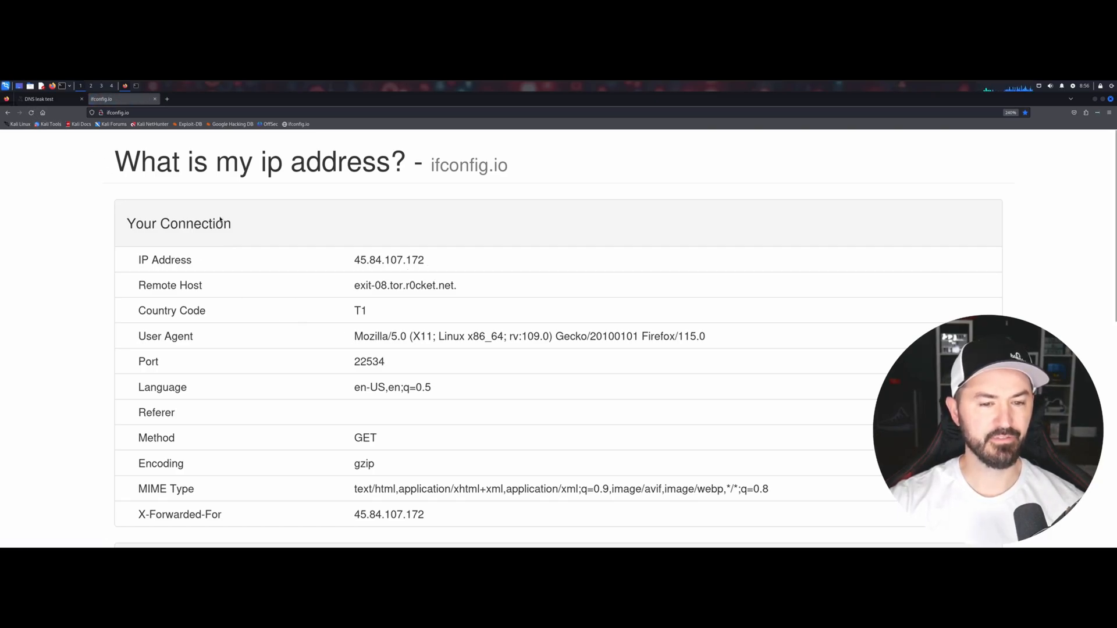
{"action": "left_click", "coordinate": [43, 99]}
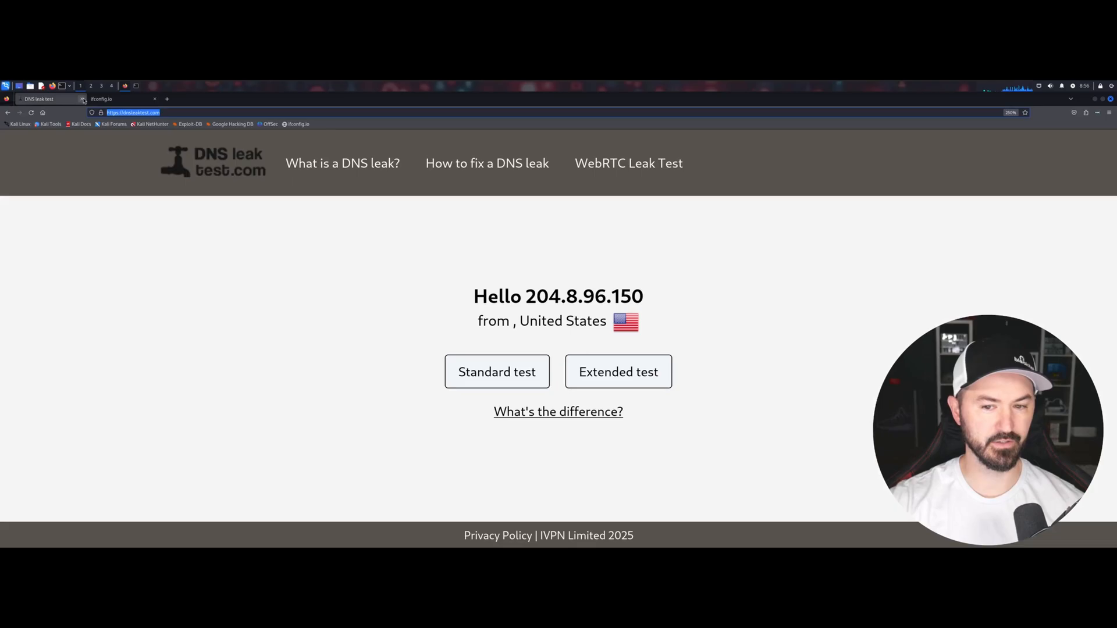
{"action": "left_click", "coordinate": [110, 97]}
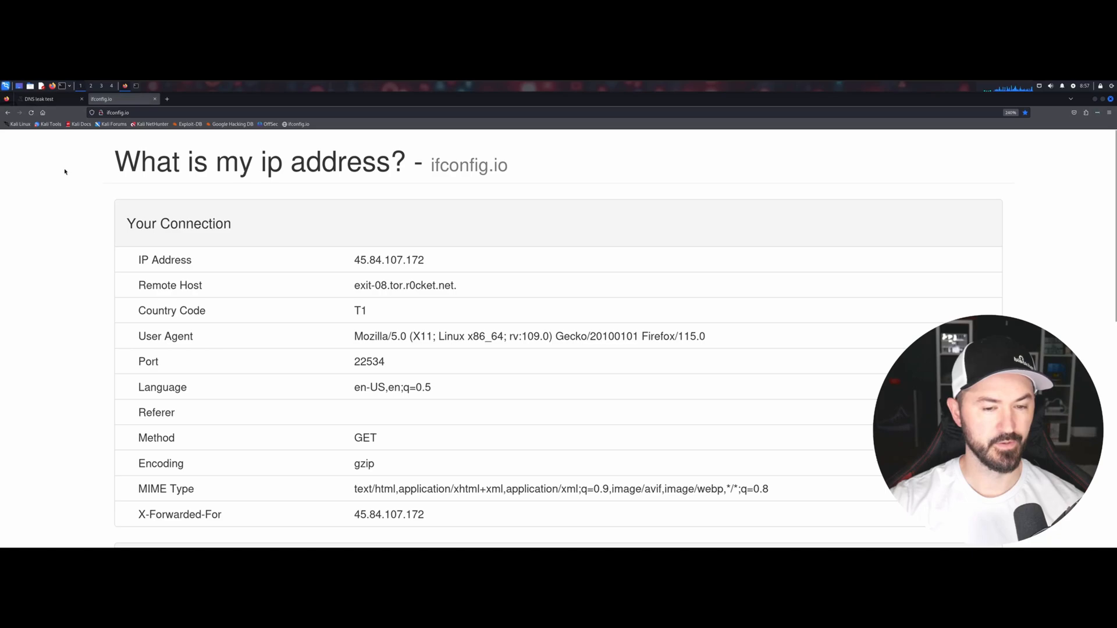
{"action": "mouse_move", "coordinate": [1013, 156]}
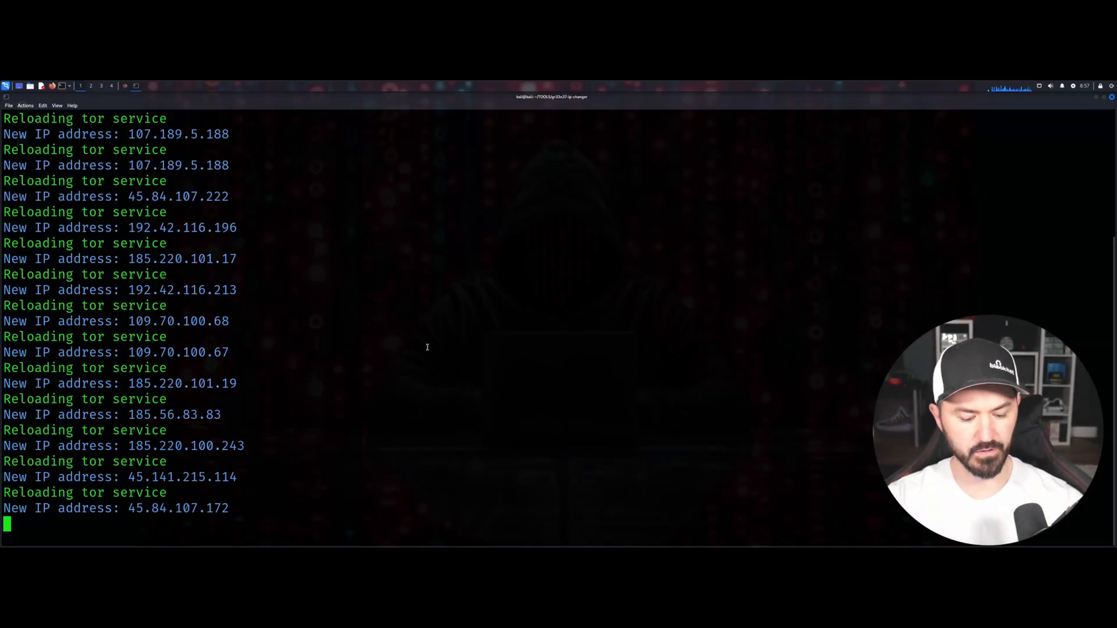
Step: Stop the IP changer script with Ctrl+C, leaving its log ending at 45.84.107.172
{"action": "key", "text": "ctrl+c"}
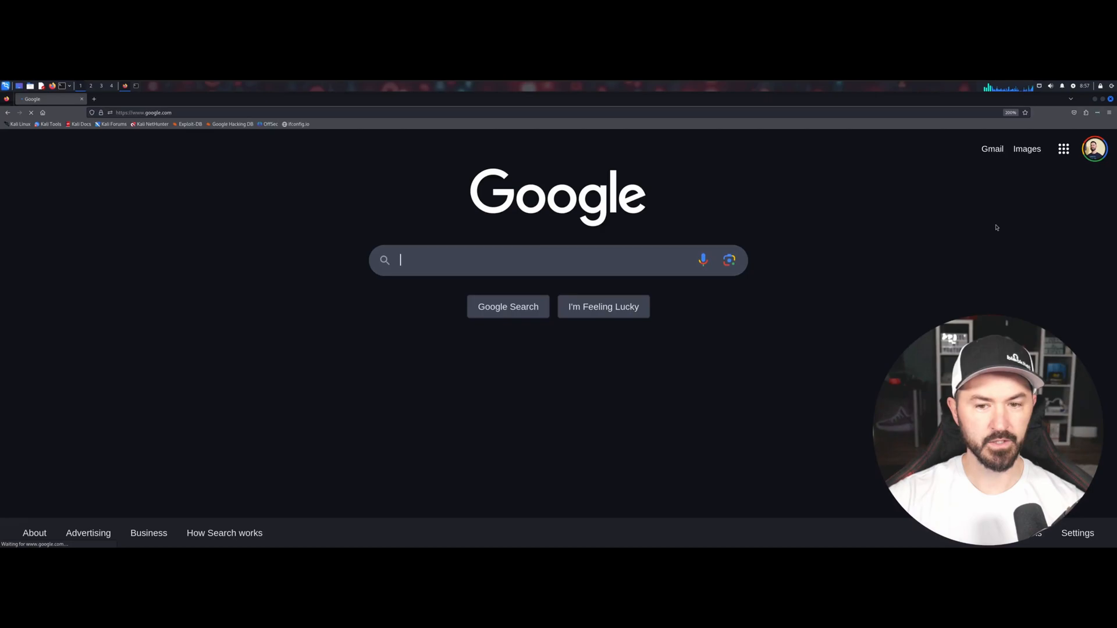
Step: Reach the connection proxy settings from Firefox's Settings page under Network Settings
{"action": "left_click", "coordinate": [1109, 112]}
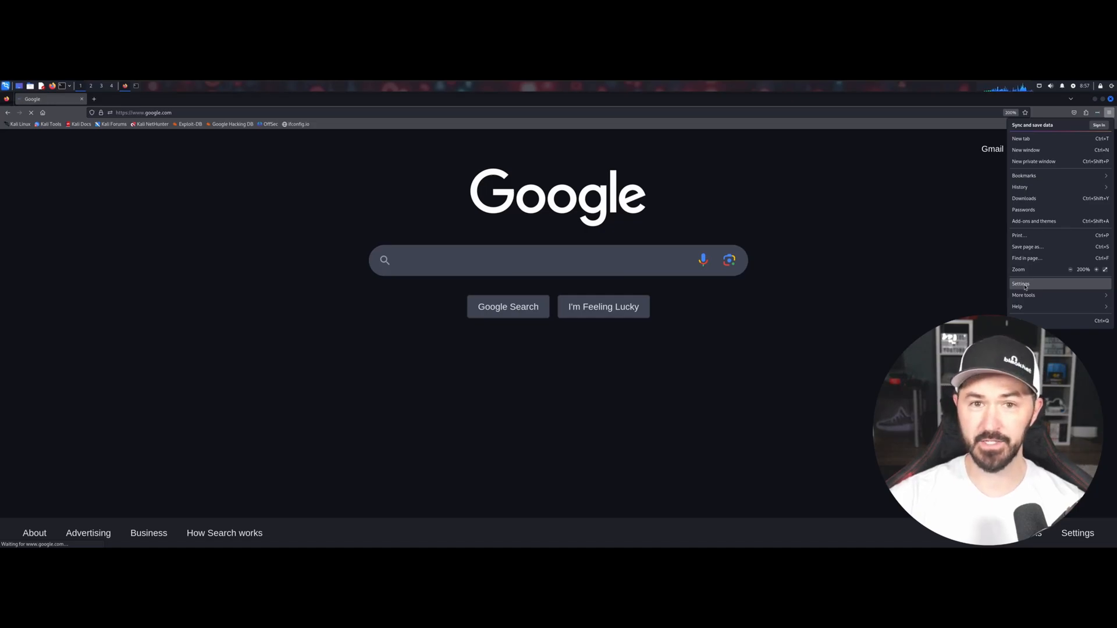
{"action": "left_click", "coordinate": [1020, 284]}
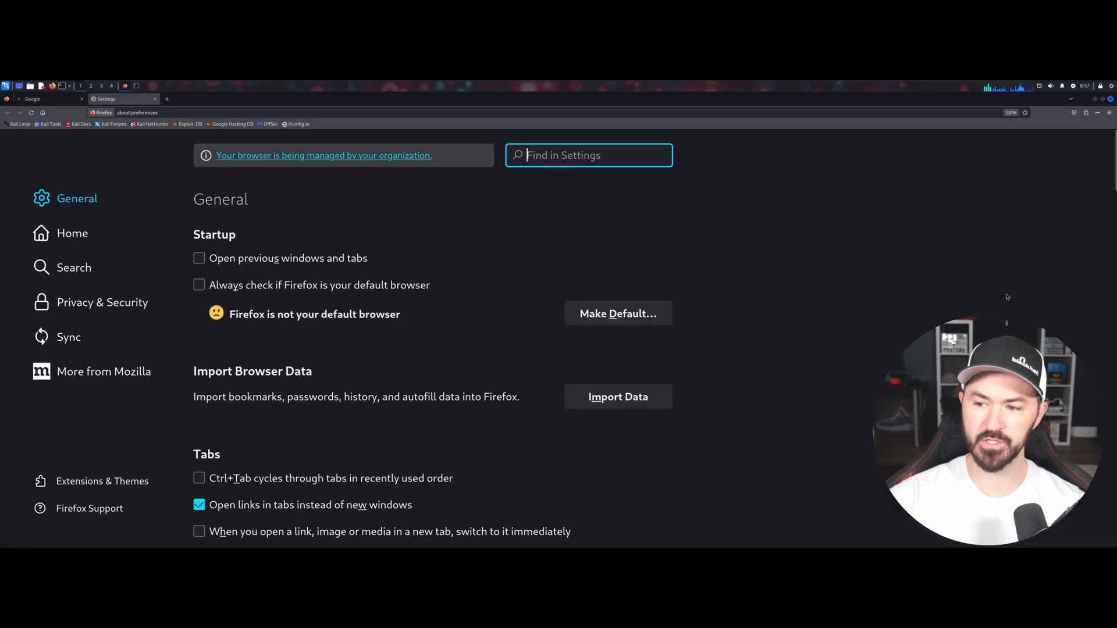
{"action": "scroll", "scroll_direction": "down", "scroll_amount": 3}
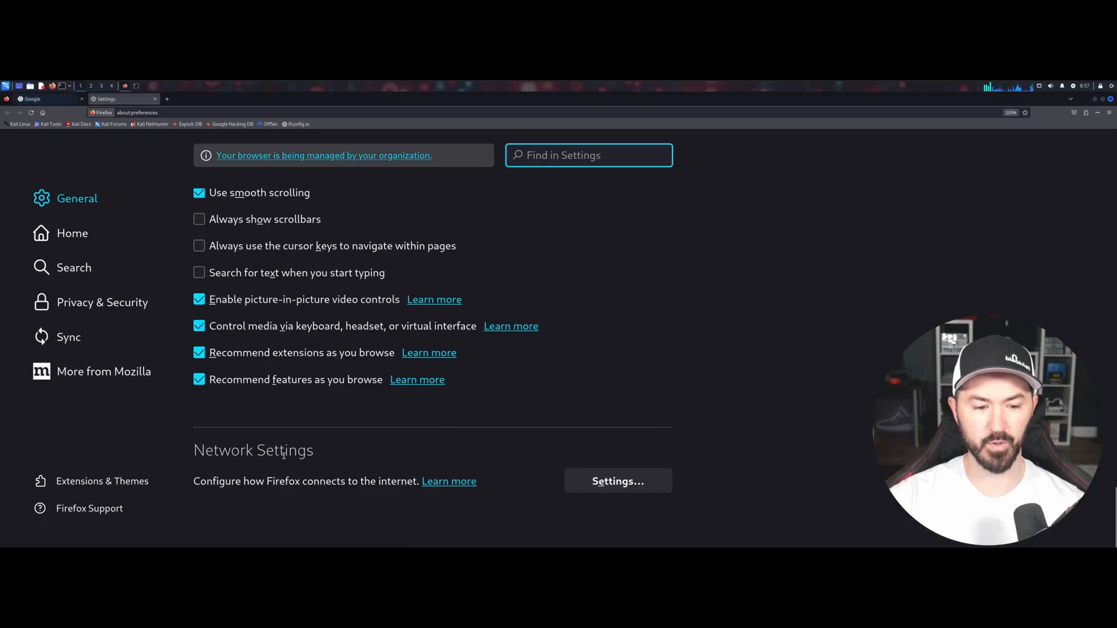
{"action": "left_click", "coordinate": [617, 481]}
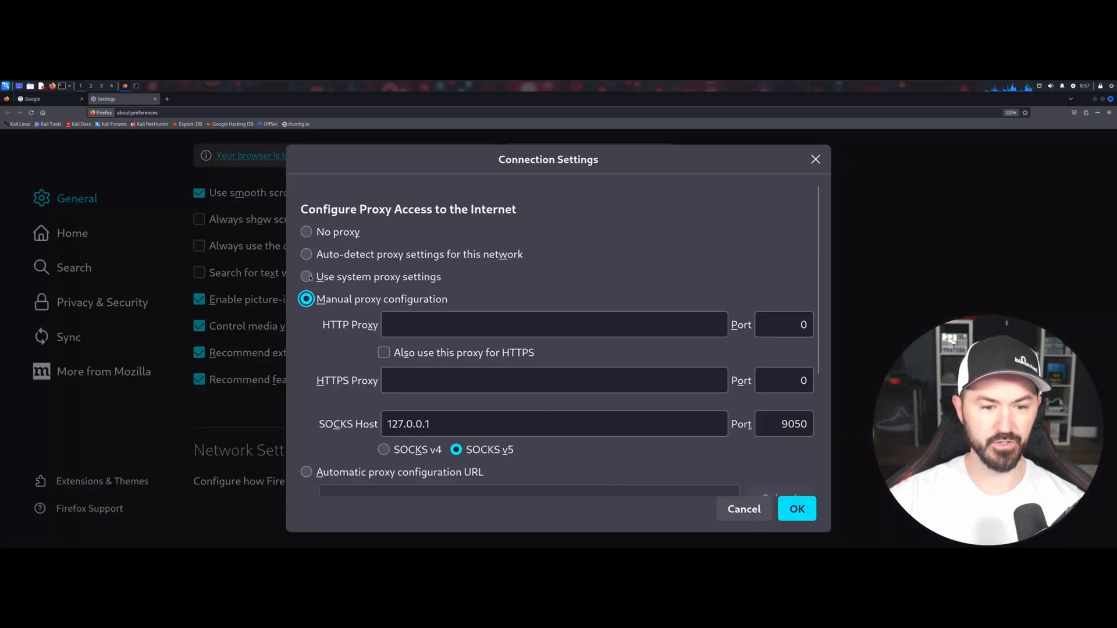
Step: Switch the connection to No proxy, confirm it, and return to the Google homepage
{"action": "left_click", "coordinate": [306, 255]}
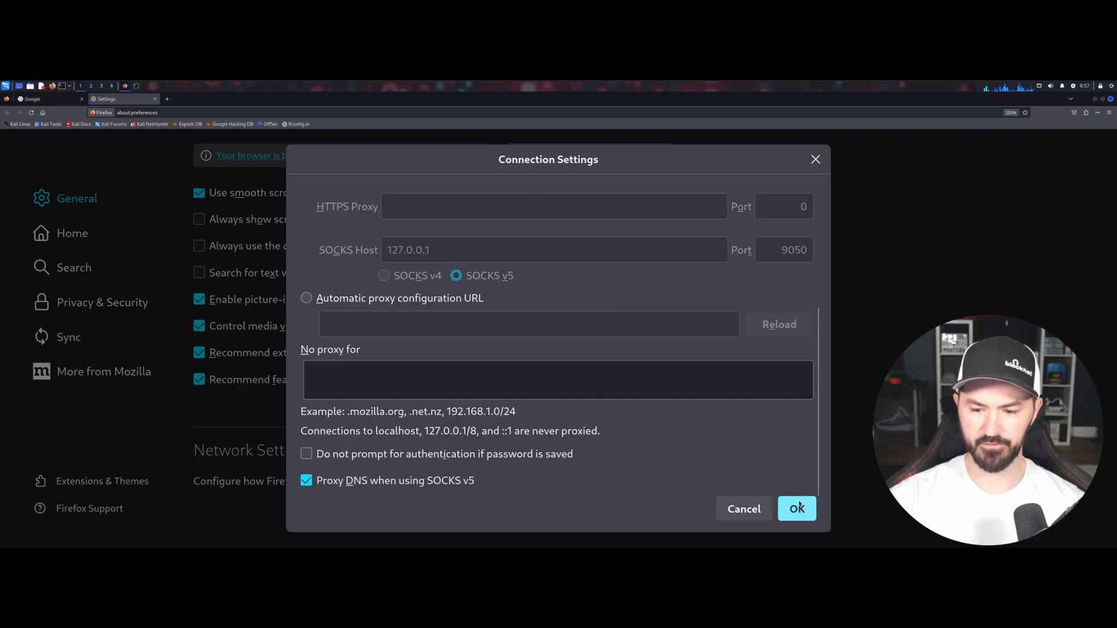
{"action": "left_click", "coordinate": [795, 509]}
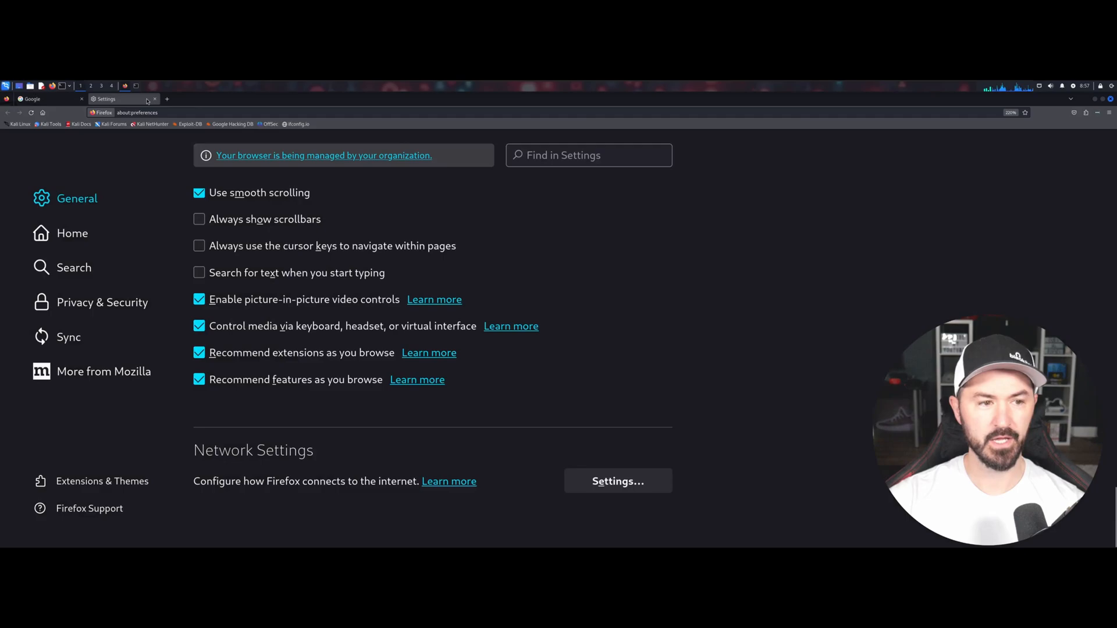
{"action": "left_click", "coordinate": [47, 99]}
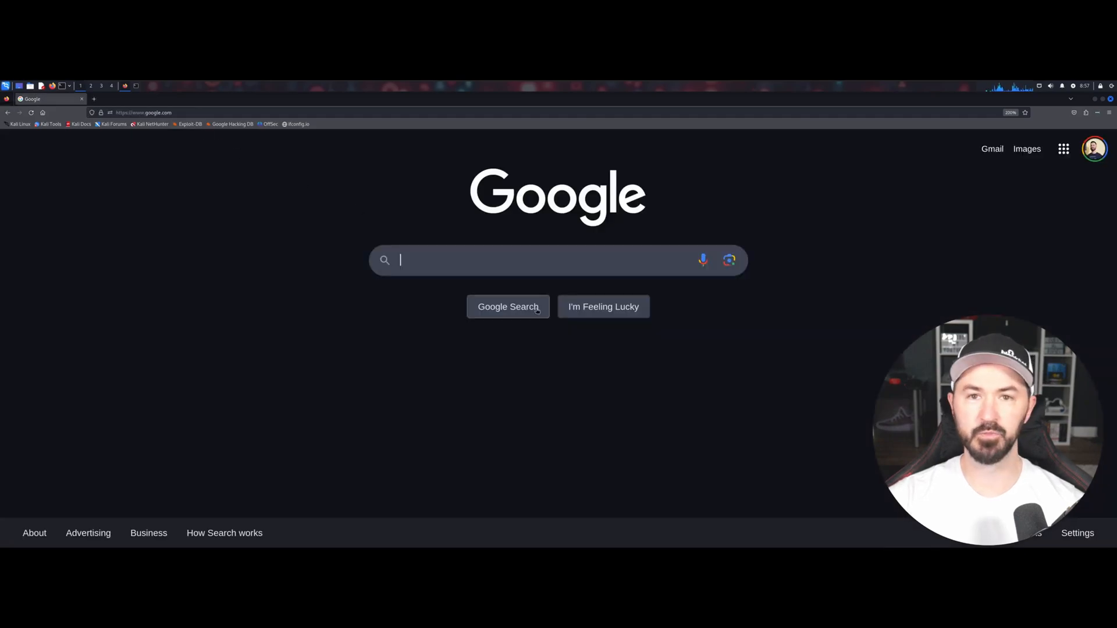
{"action": "mouse_move", "coordinate": [466, 373]}
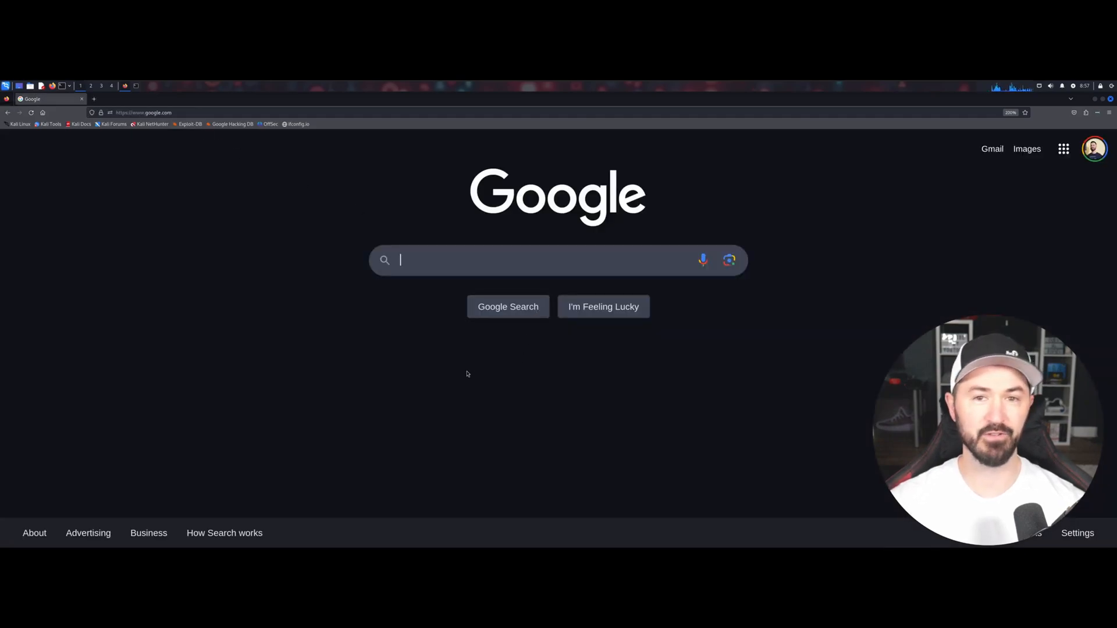